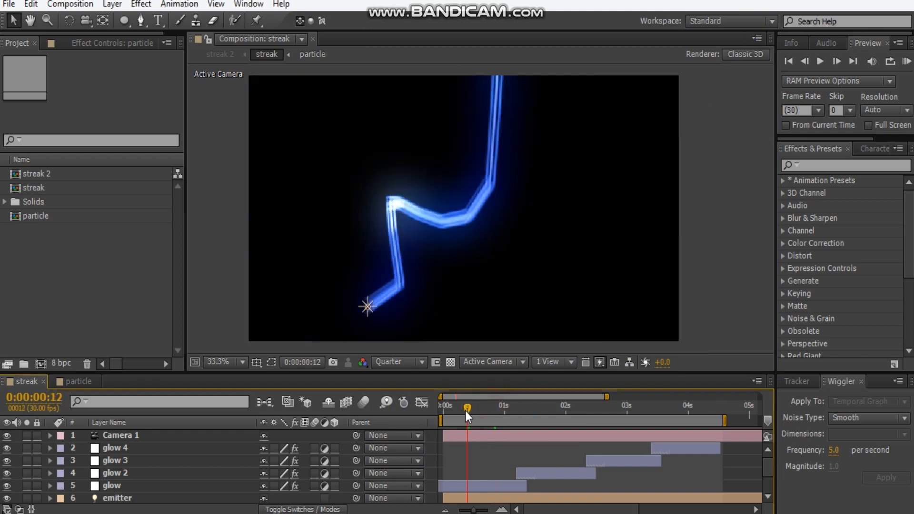
Step: Create a new 1920×1080 composition
left_click_drag(467, 413, 495, 414)
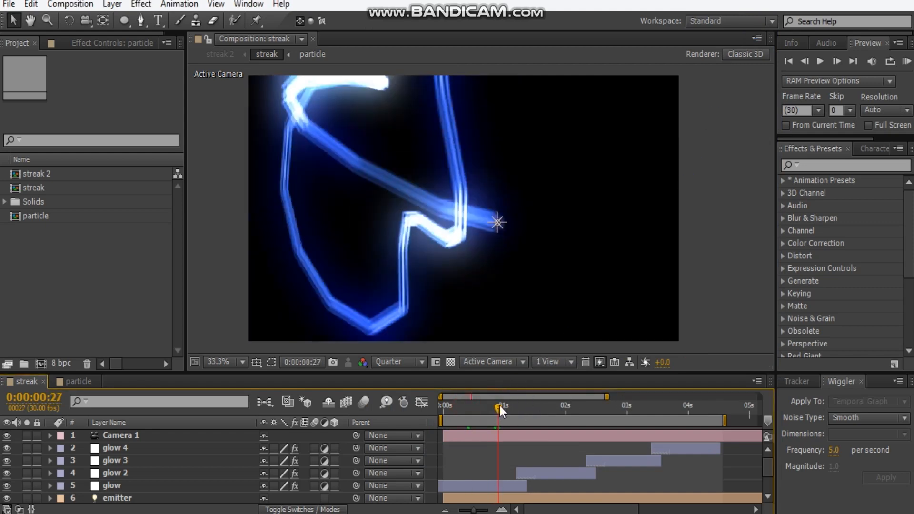
left_click_drag(498, 406, 543, 405)
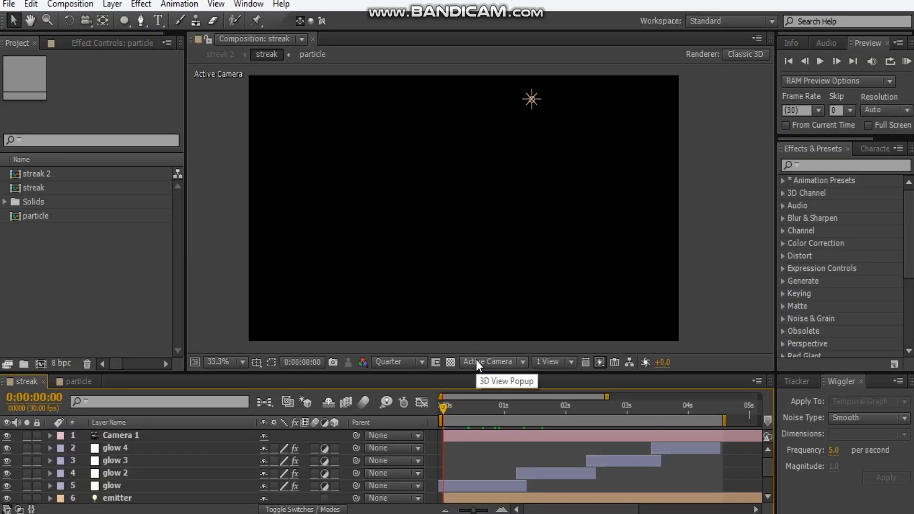
mouse_move(476, 379)
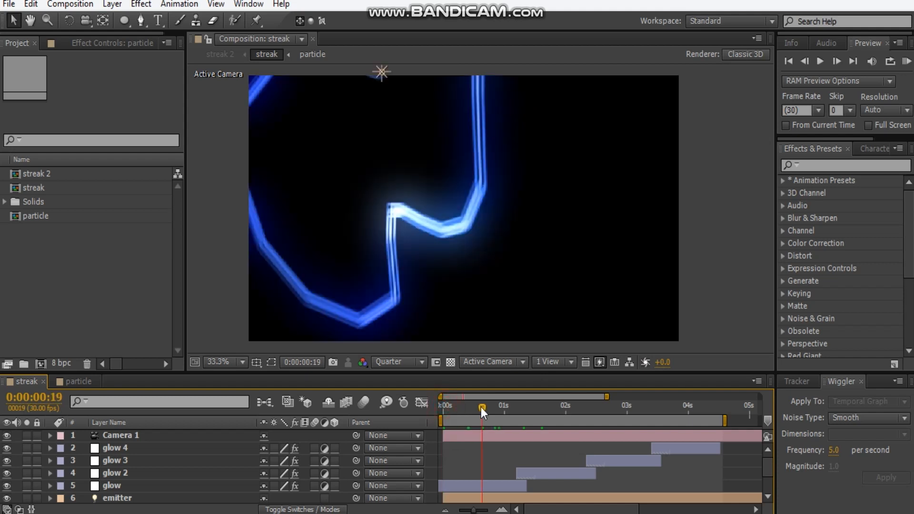
mouse_move(482, 408)
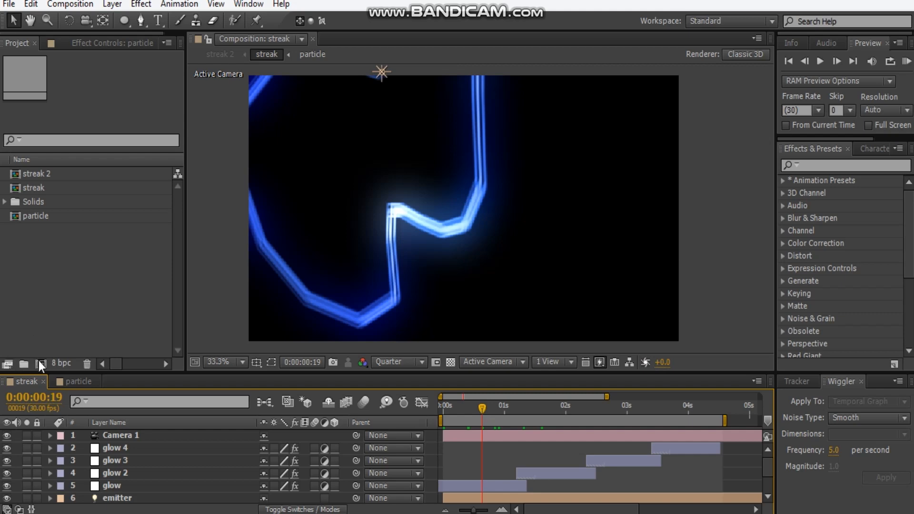
left_click(40, 366)
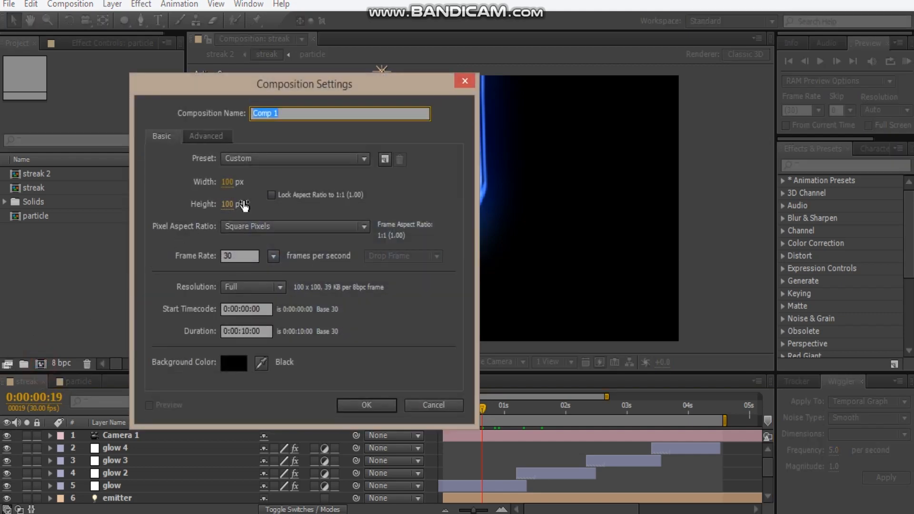
type("192")
left_click(234, 204)
type("1080")
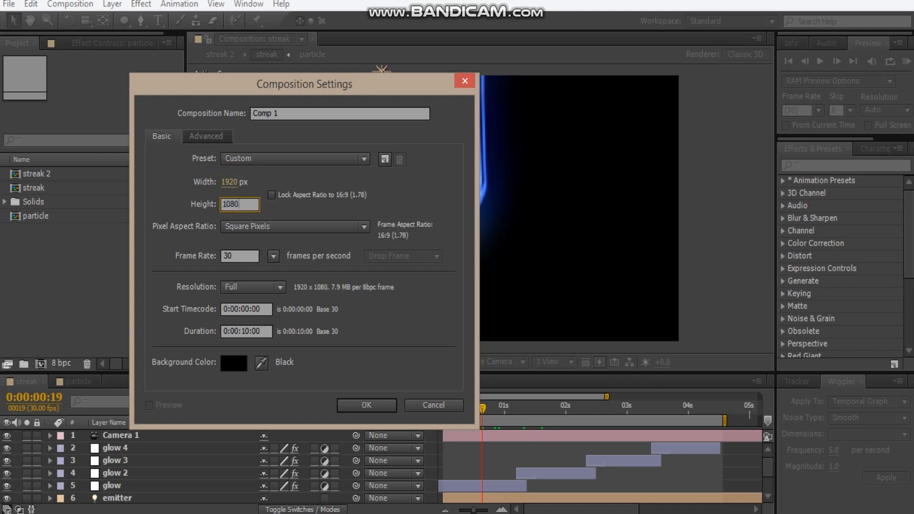
left_click(366, 405)
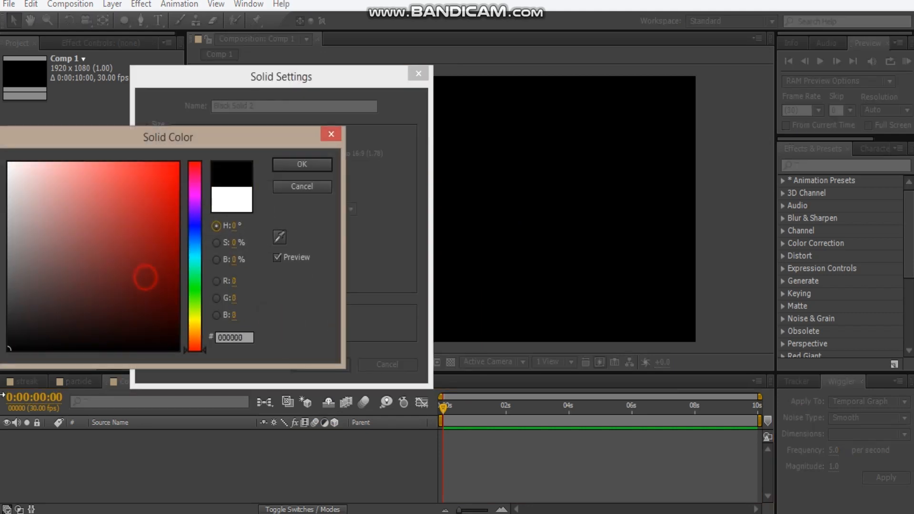
Step: Add a black BG solid and a second solid named Particular
left_click(301, 163)
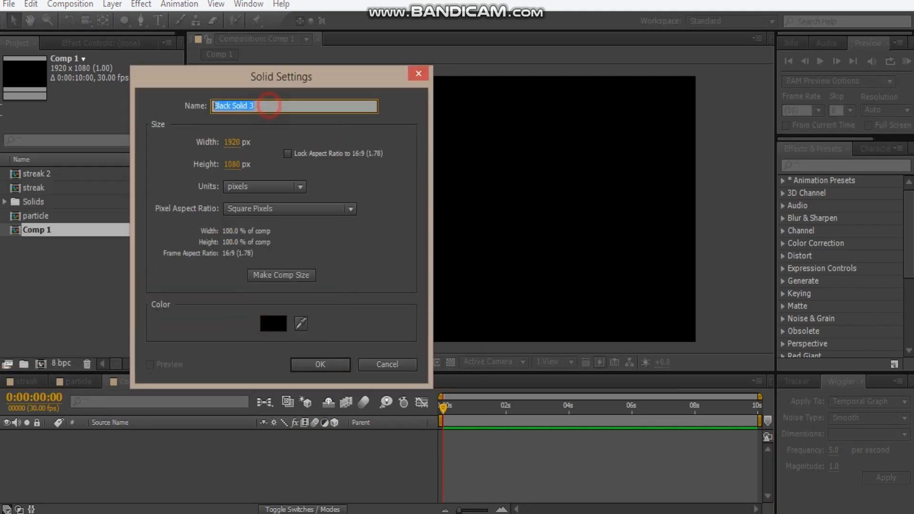
left_click(320, 365)
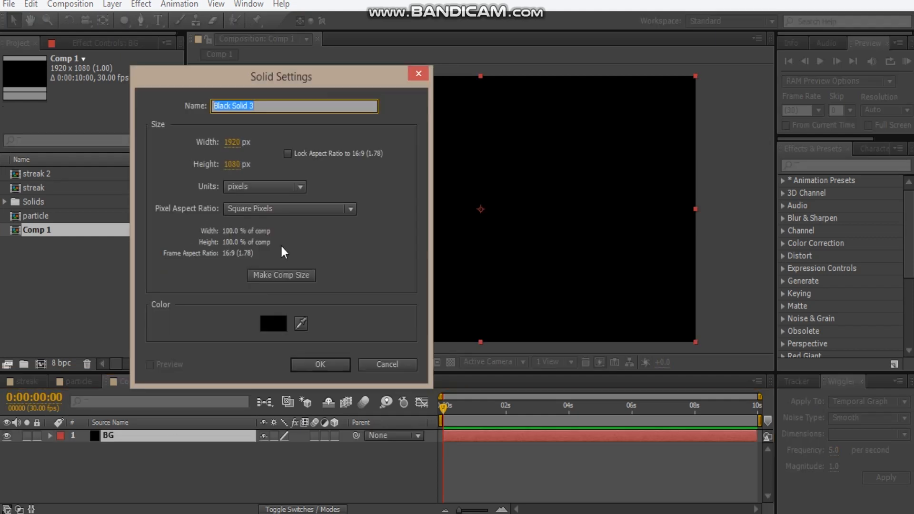
type("P")
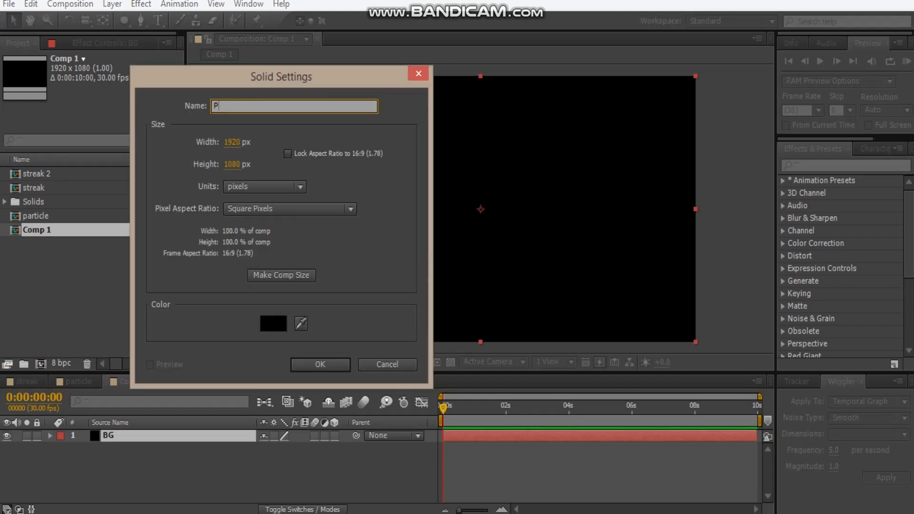
type("ar")
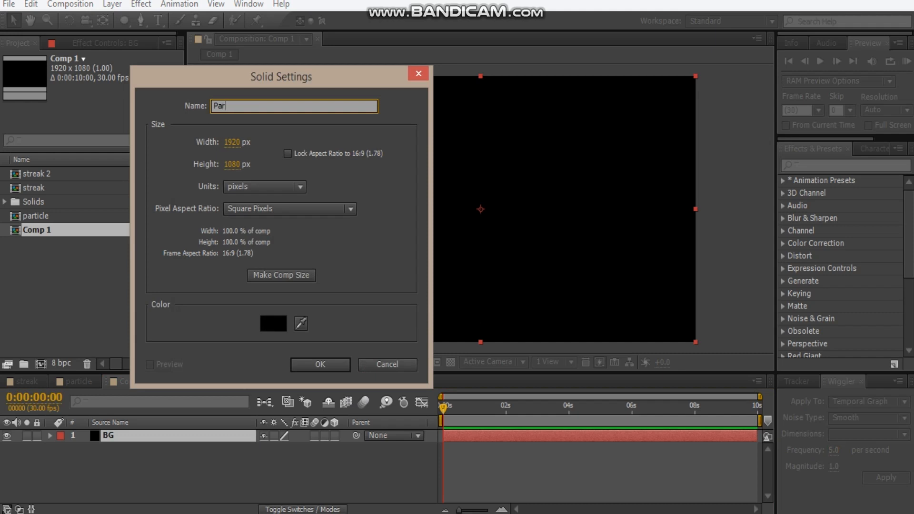
type("tic")
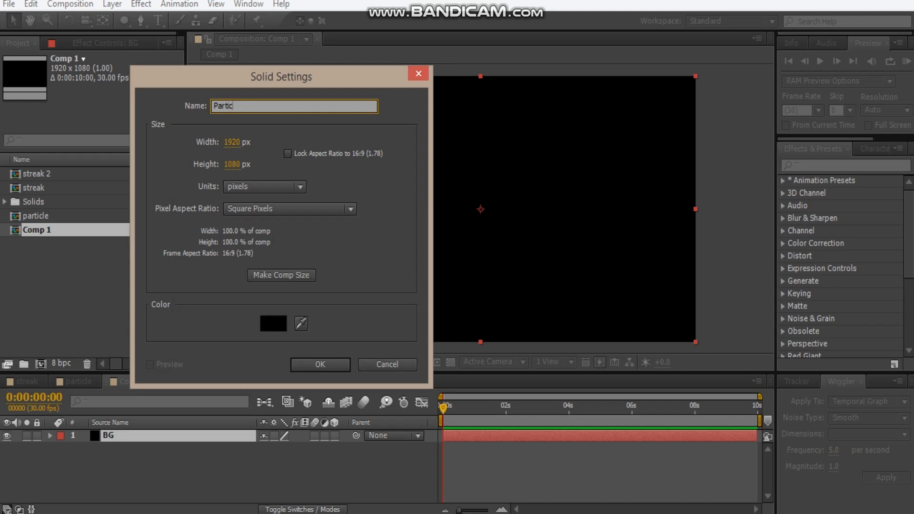
left_click(317, 364)
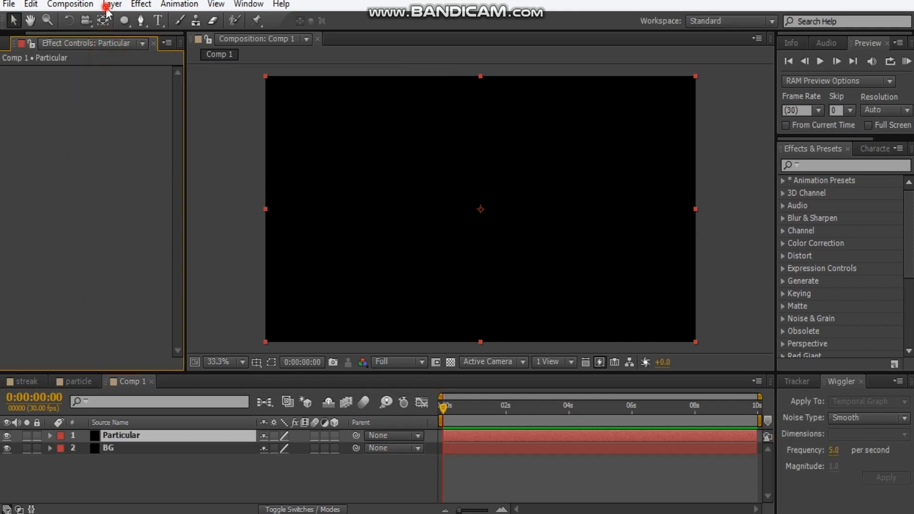
Step: Add a point light named Emitter, dismissing the 2D layers warning
left_click(112, 4)
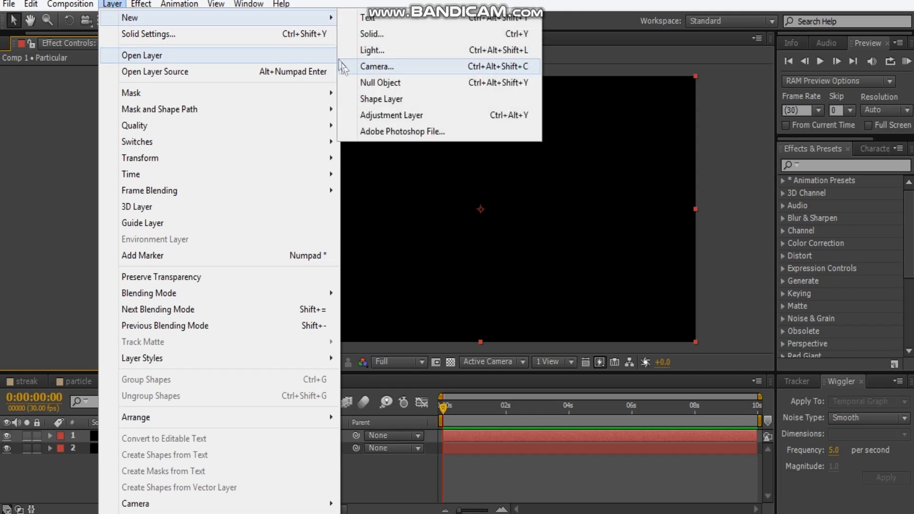
left_click(371, 50)
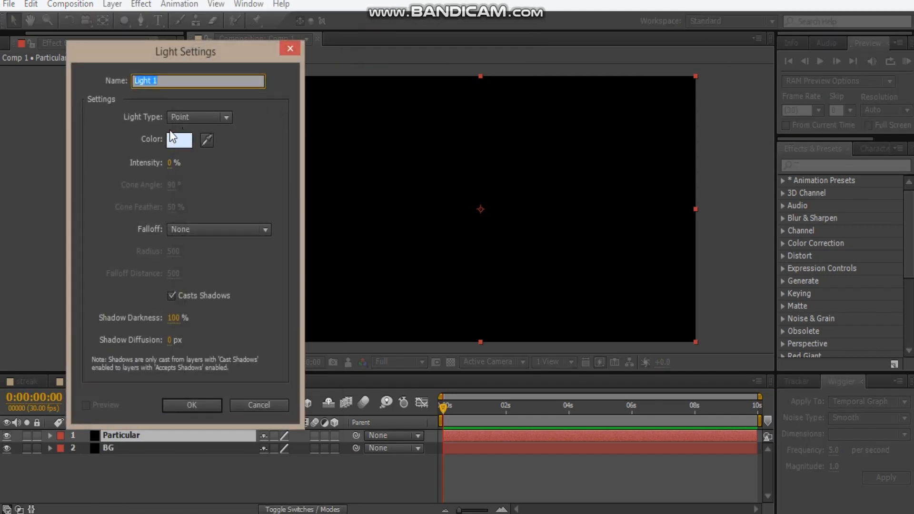
type("Emitter")
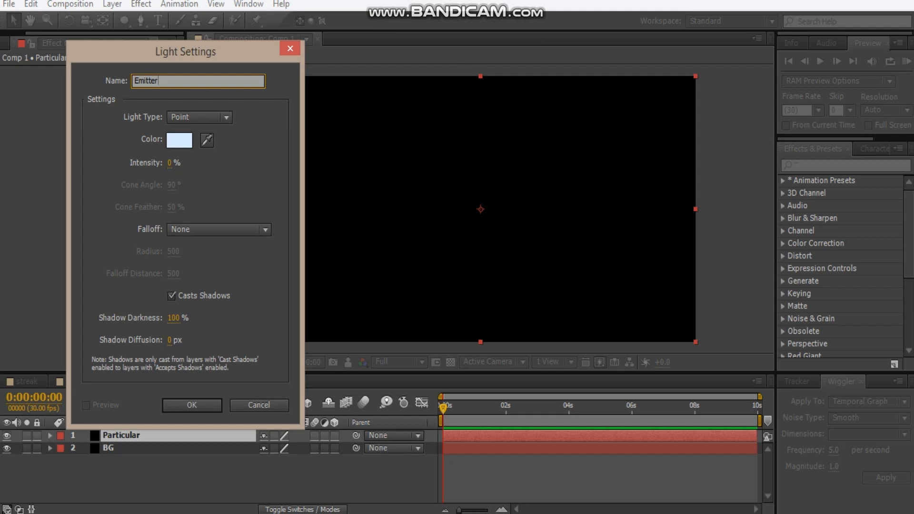
left_click(191, 405)
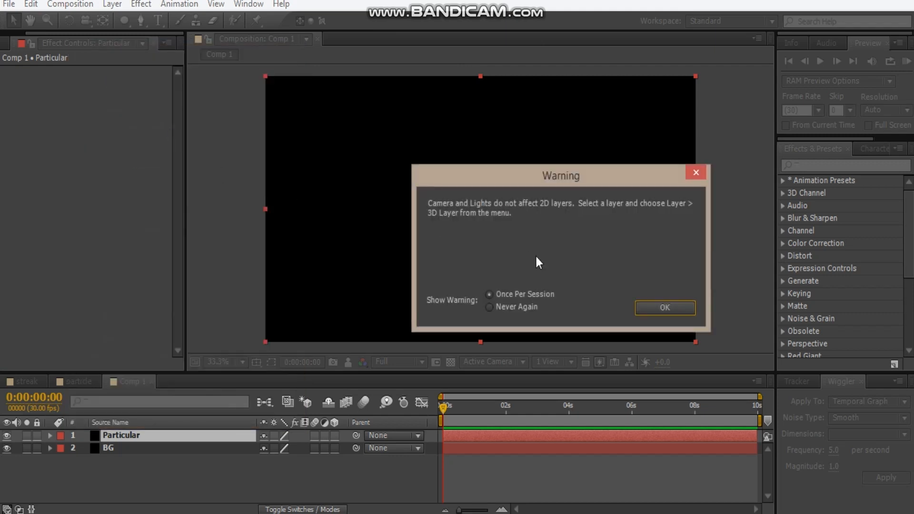
left_click(664, 308)
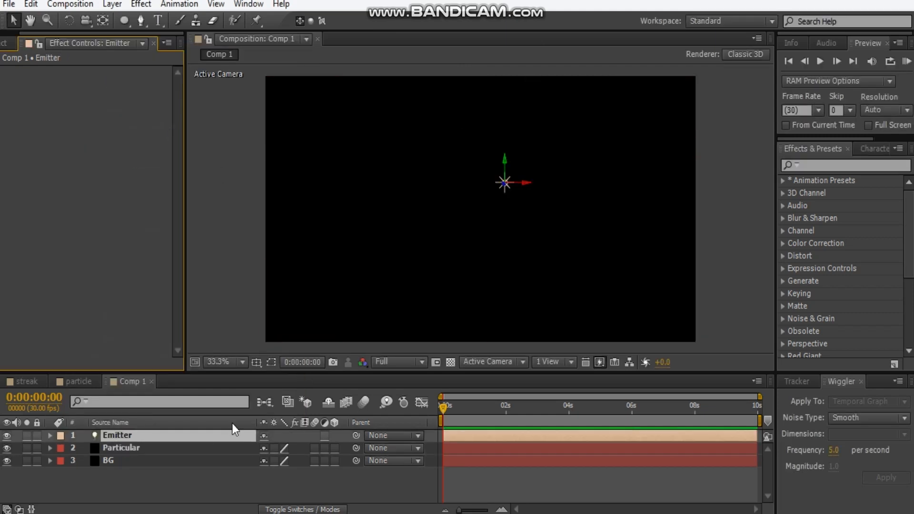
left_click(117, 435)
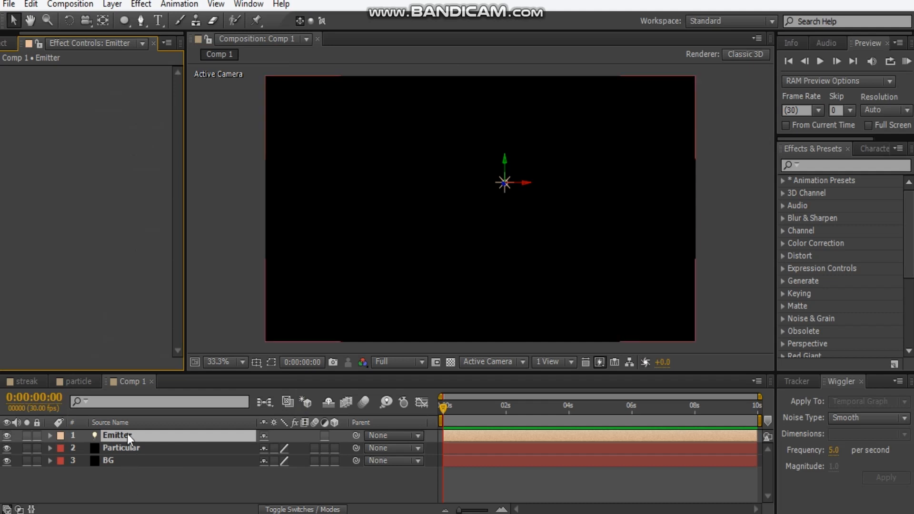
Step: Put a wiggle(8,300) expression on the Emitter light's Position
left_click(50, 435)
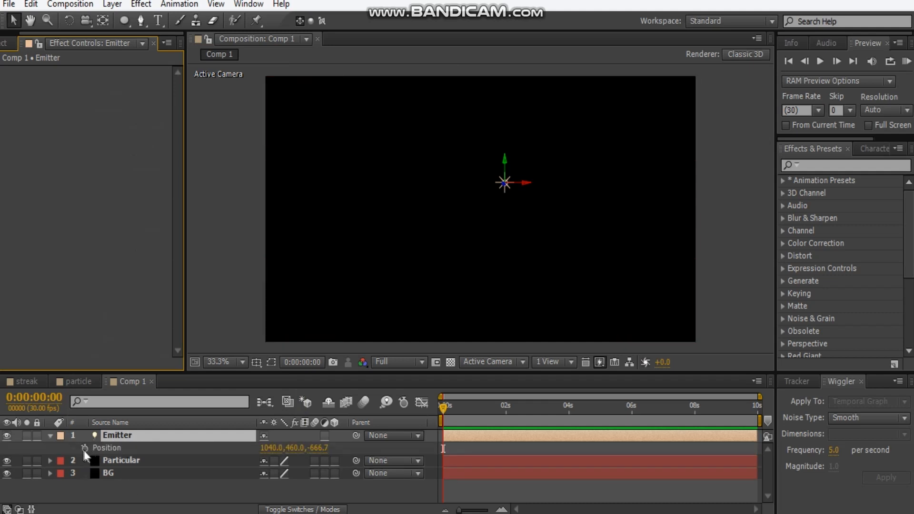
mouse_move(86, 458)
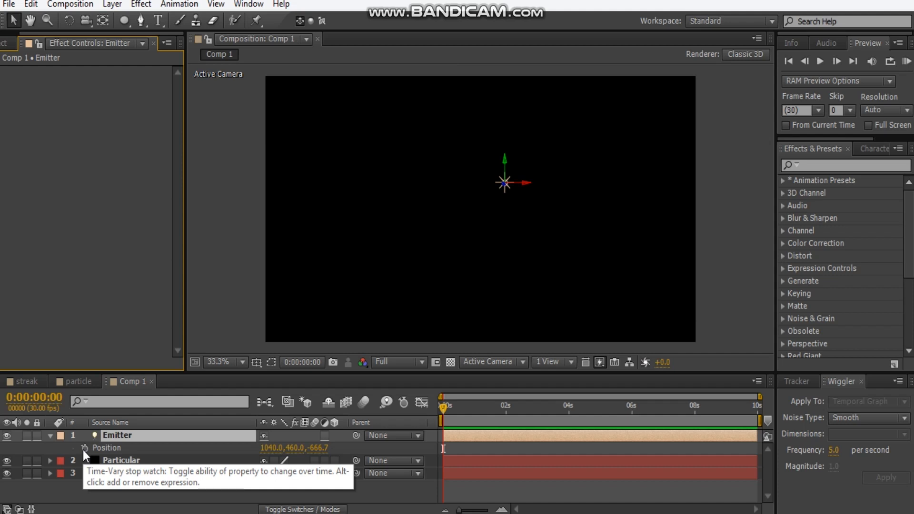
left_click(85, 449)
type("wiggle")
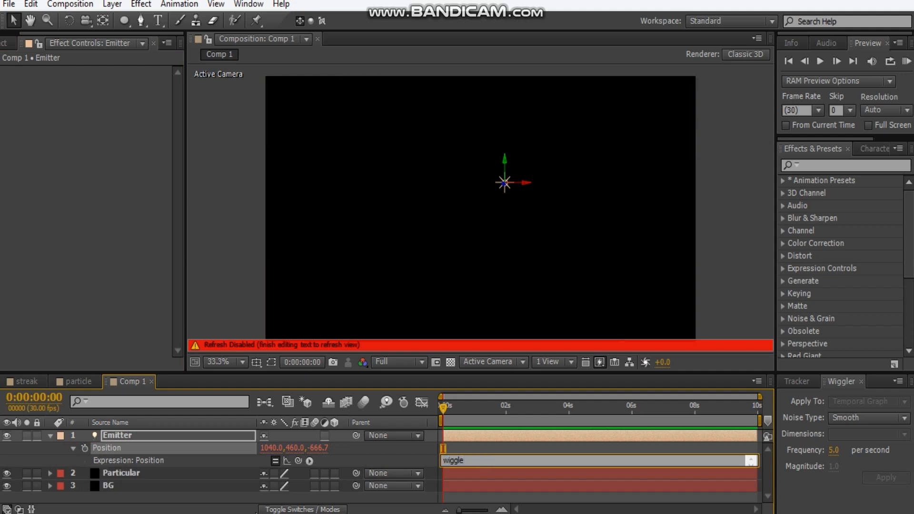
type("(8")
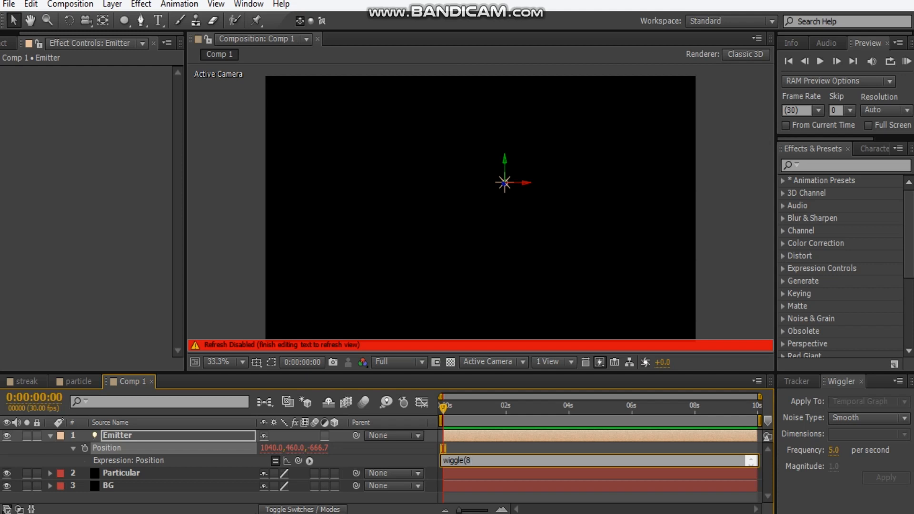
type(",300")
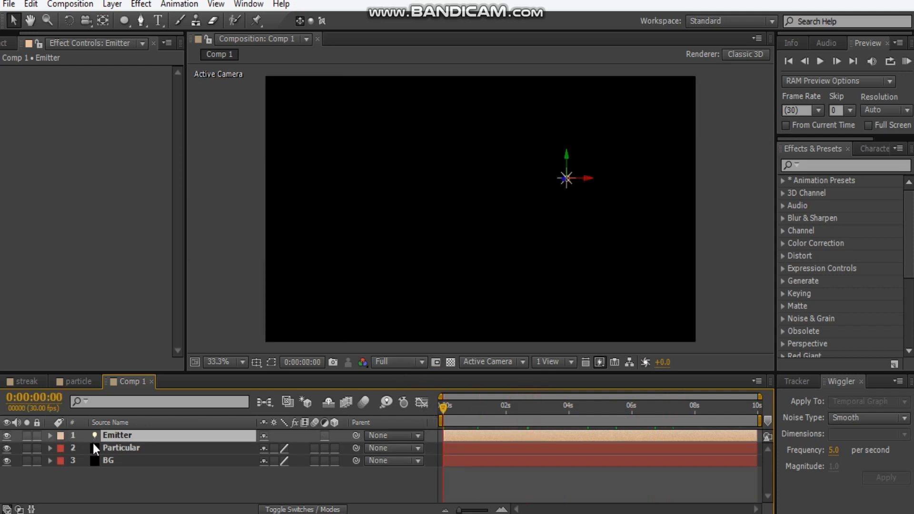
Step: Apply Particular to the Particular solid with 2500 particles per second
left_click(121, 447)
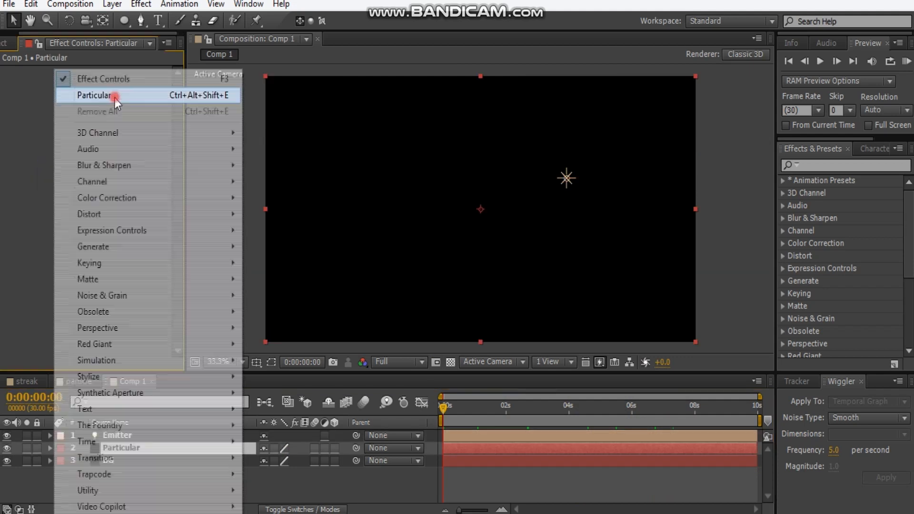
left_click(95, 95)
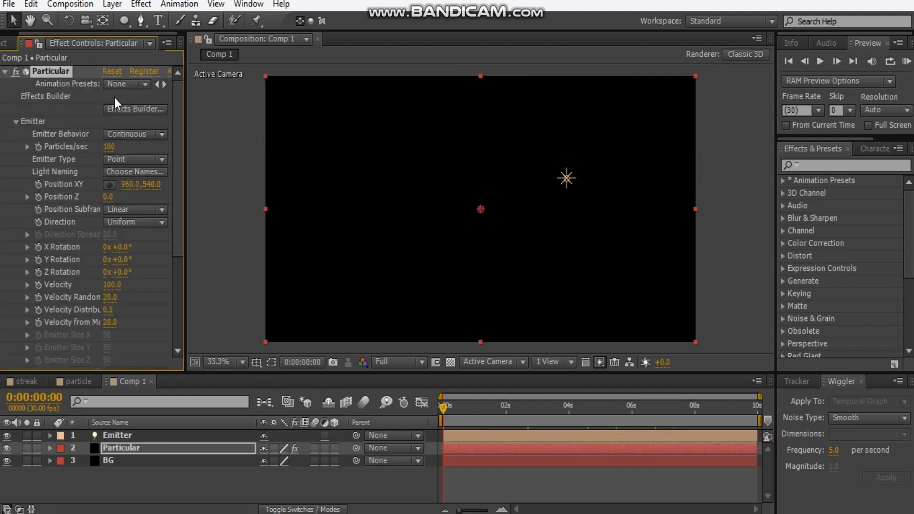
left_click(115, 147)
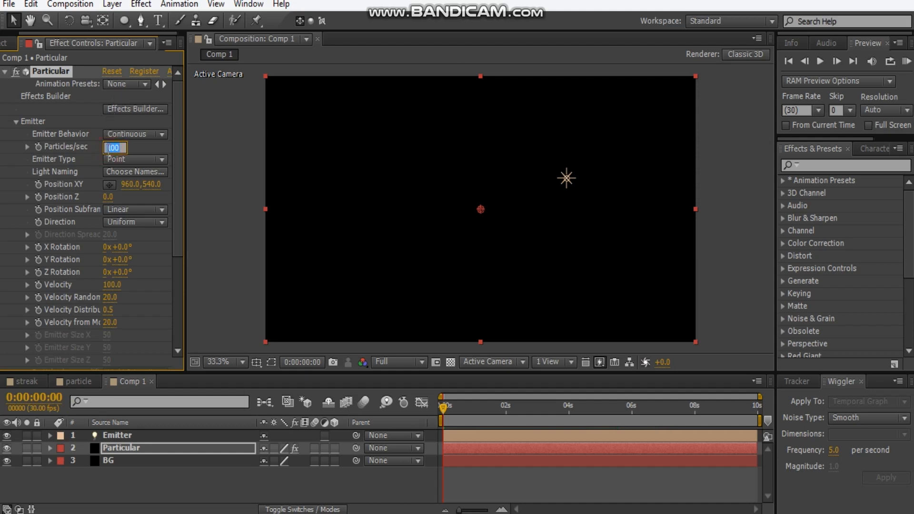
type("2500")
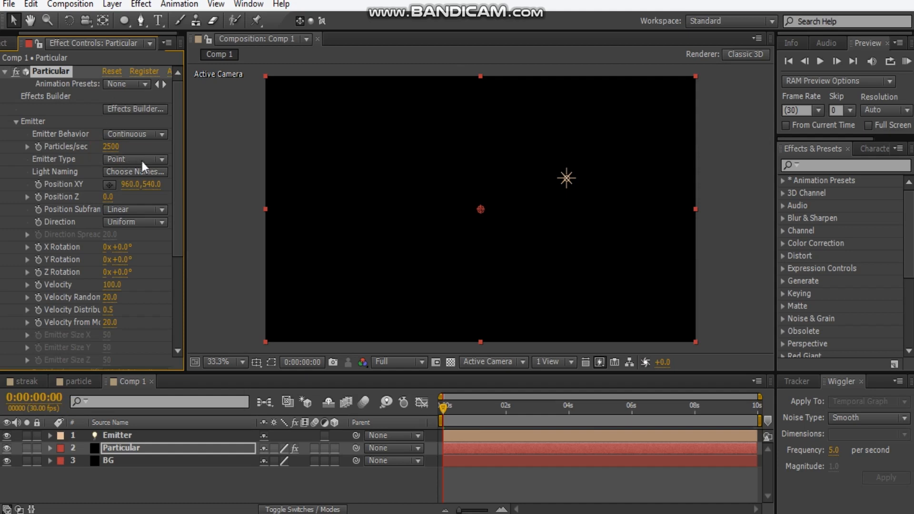
Step: Set Emitter Type to Light(s) using lights named Emitter
left_click(135, 159)
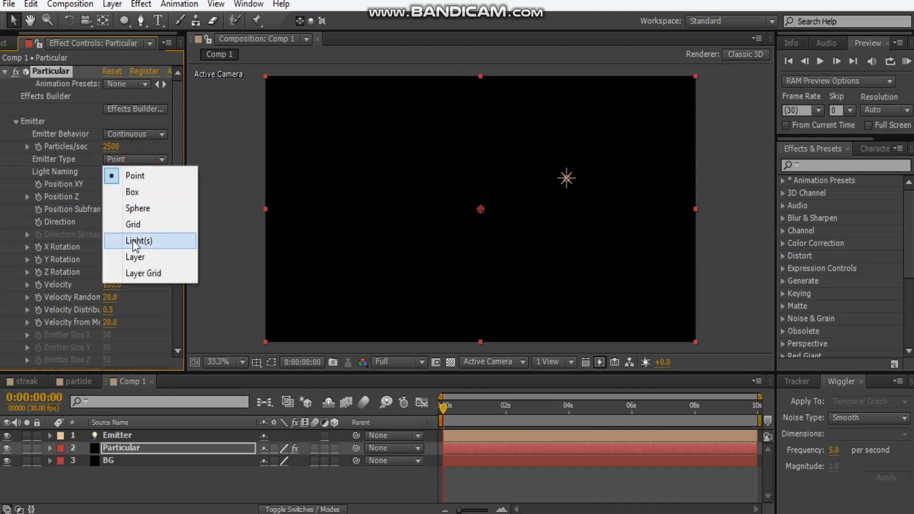
left_click(138, 240)
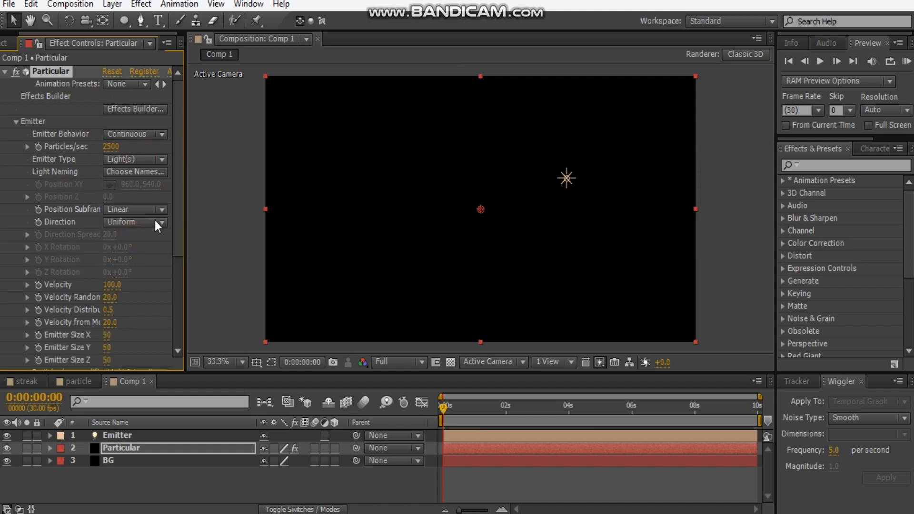
left_click(135, 171)
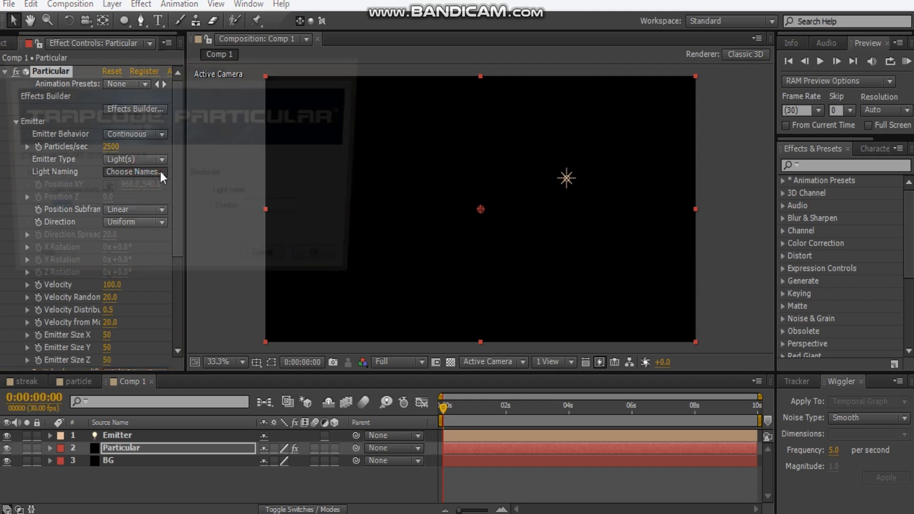
left_click(133, 172)
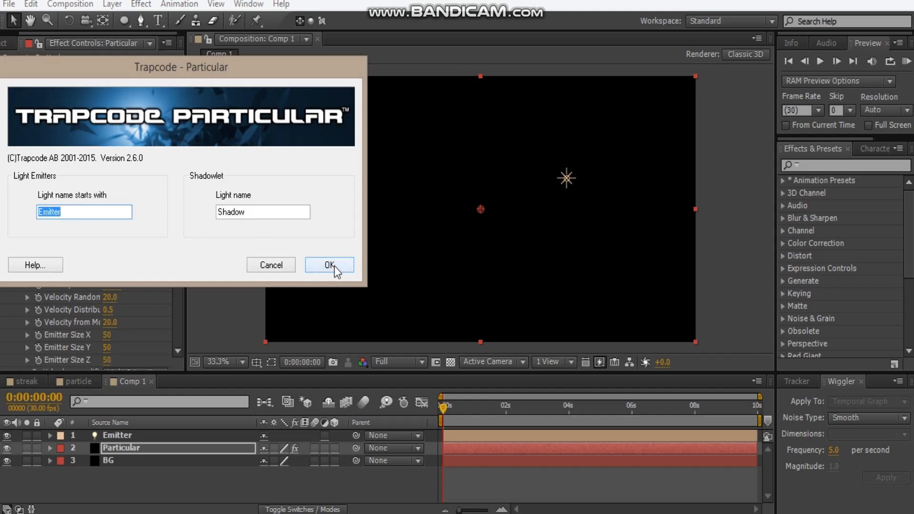
left_click(329, 264)
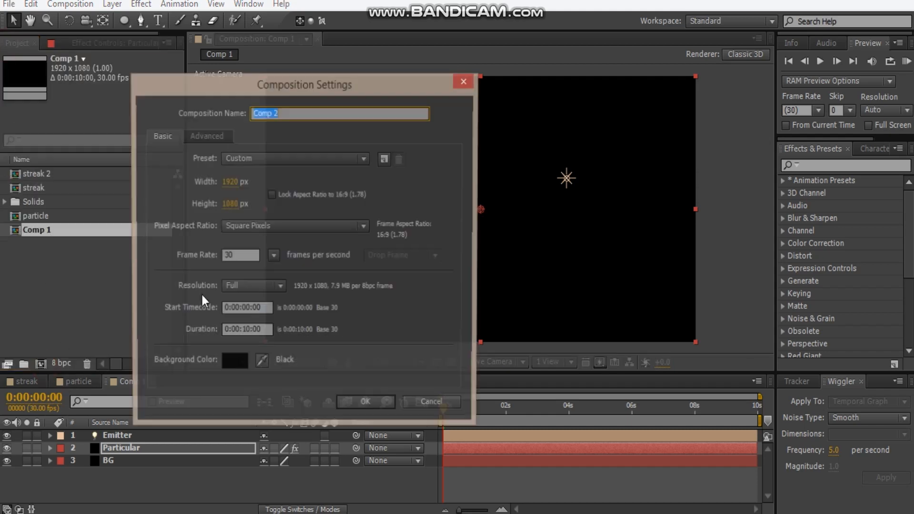
Step: Create a 100×100 composition named particles holding a white solid
left_click(239, 181)
type("p")
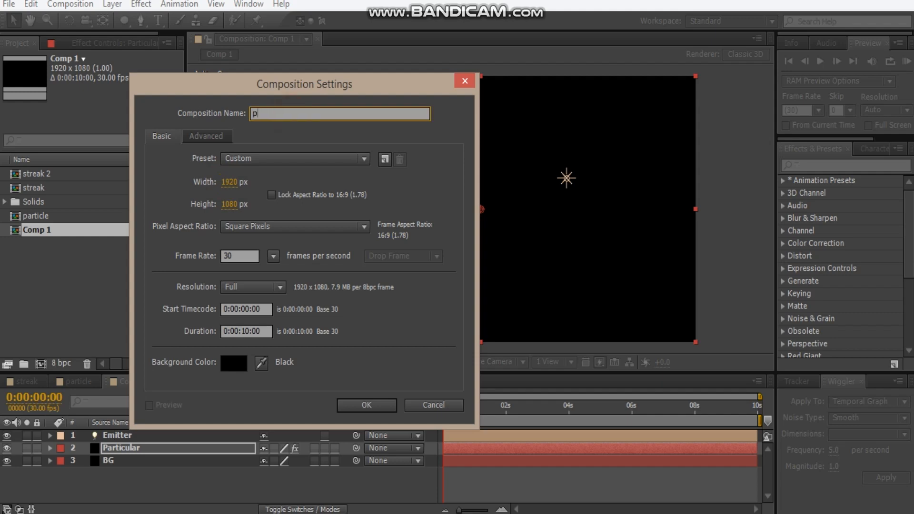
type("articles")
left_click(239, 204)
type("1")
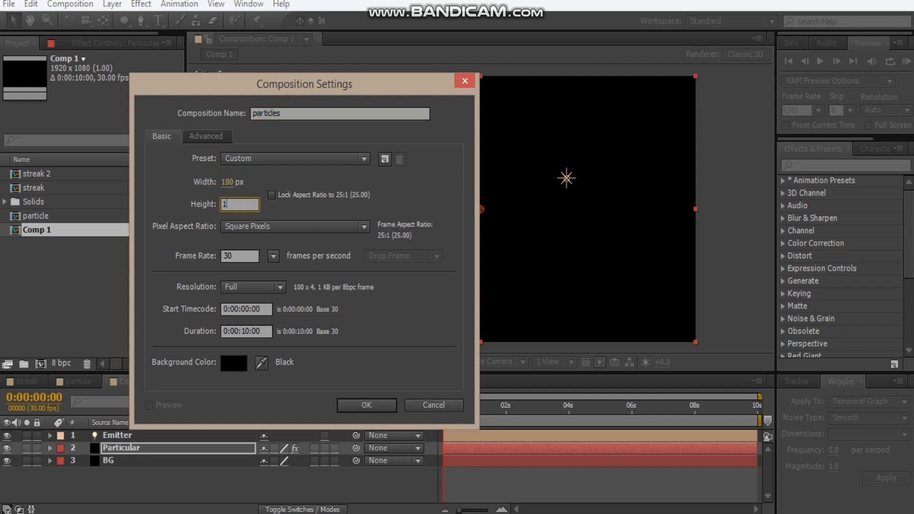
left_click(366, 404)
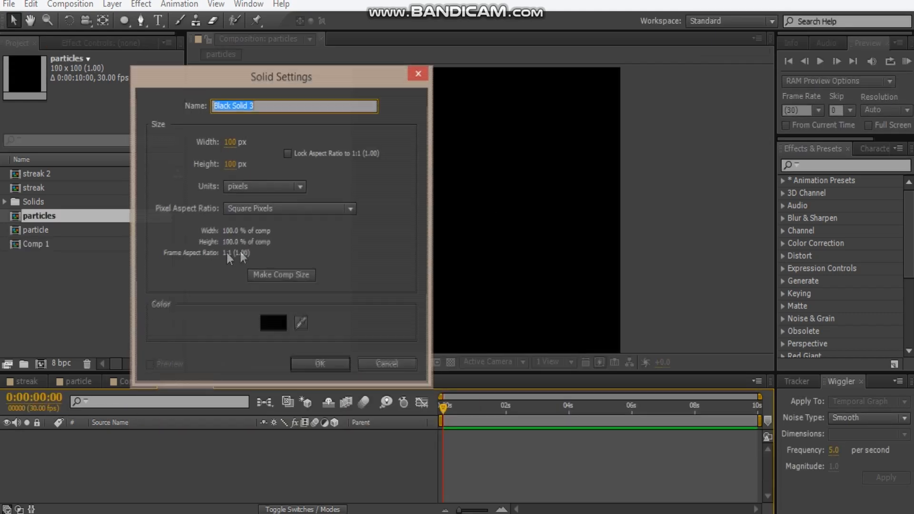
left_click(273, 323)
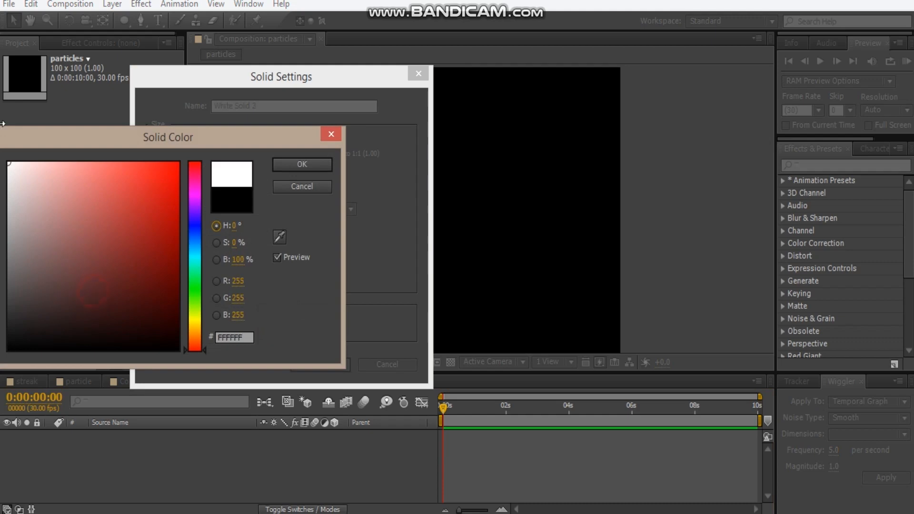
left_click(302, 164)
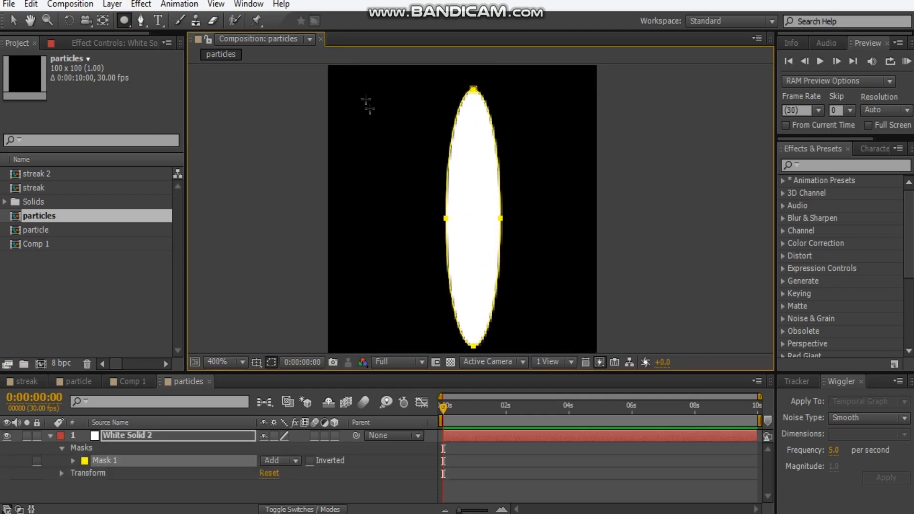
Step: Draw elliptical masks of different sizes on the white solid
left_click_drag(367, 94, 402, 143)
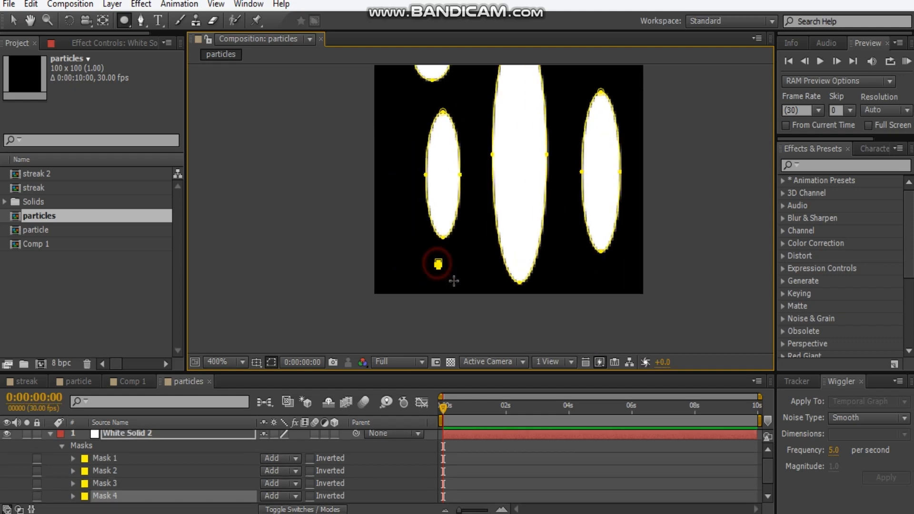
left_click_drag(437, 263, 472, 312)
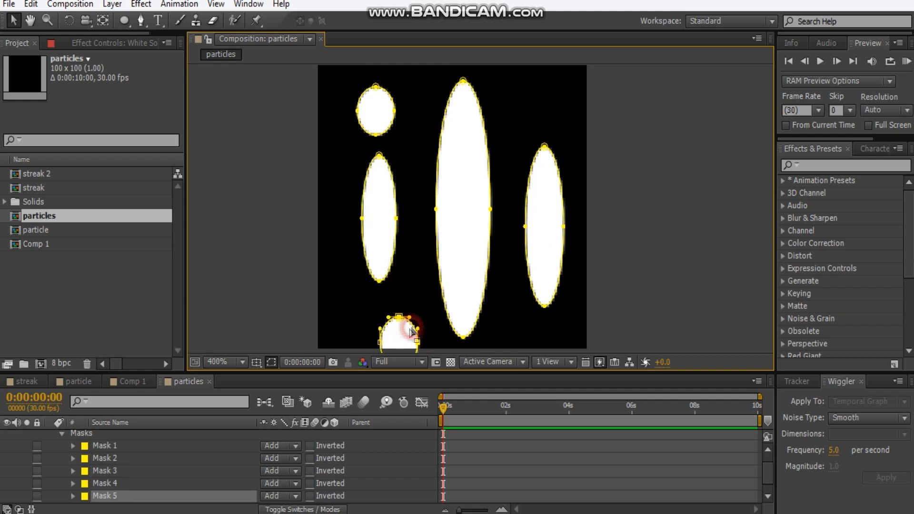
left_click(219, 361)
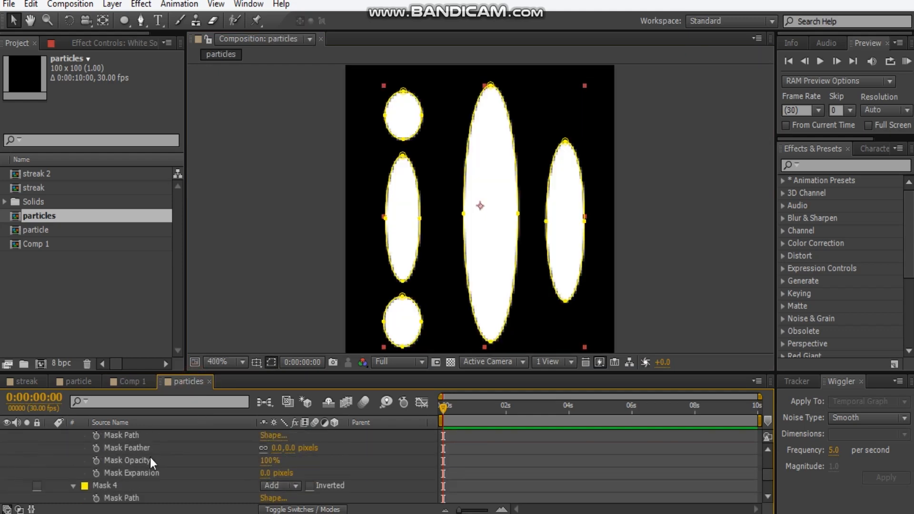
scroll("down", 3)
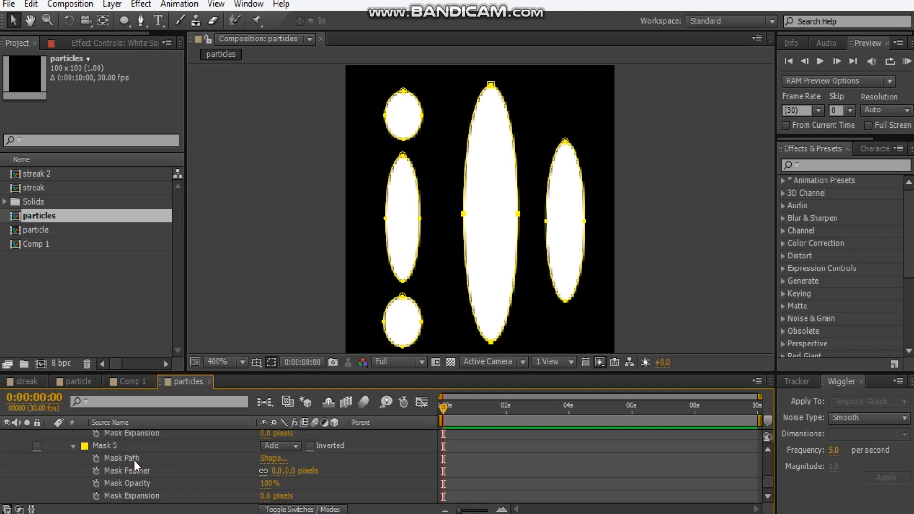
left_click(104, 446)
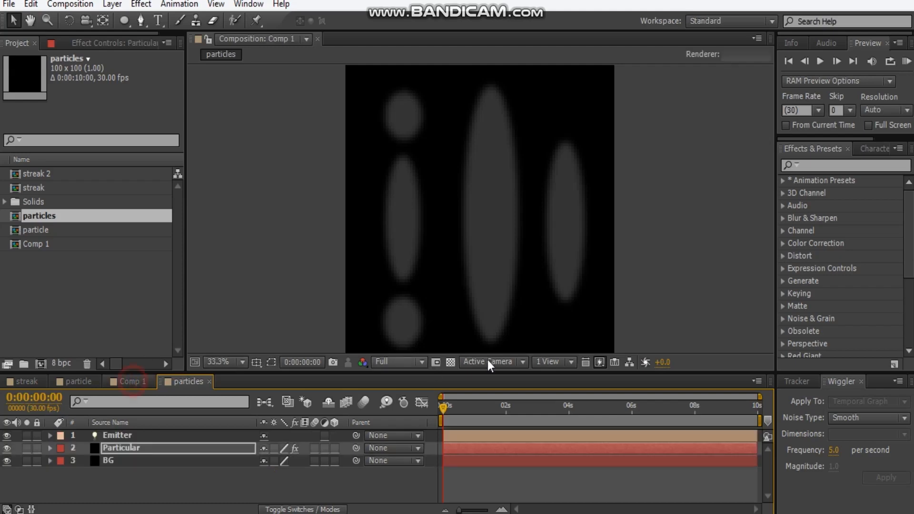
Step: Hide the particles layer in Comp 1 and set Particle Type to Sprite
left_click(128, 381)
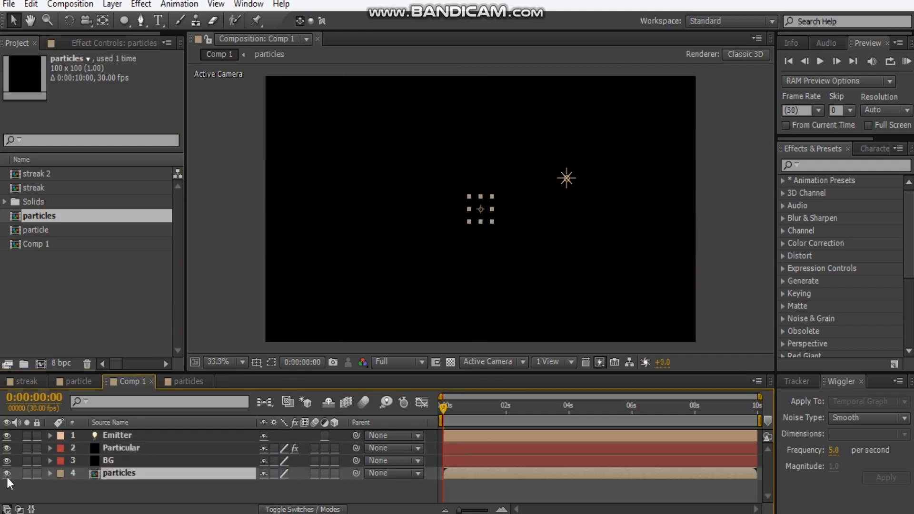
left_click(121, 448)
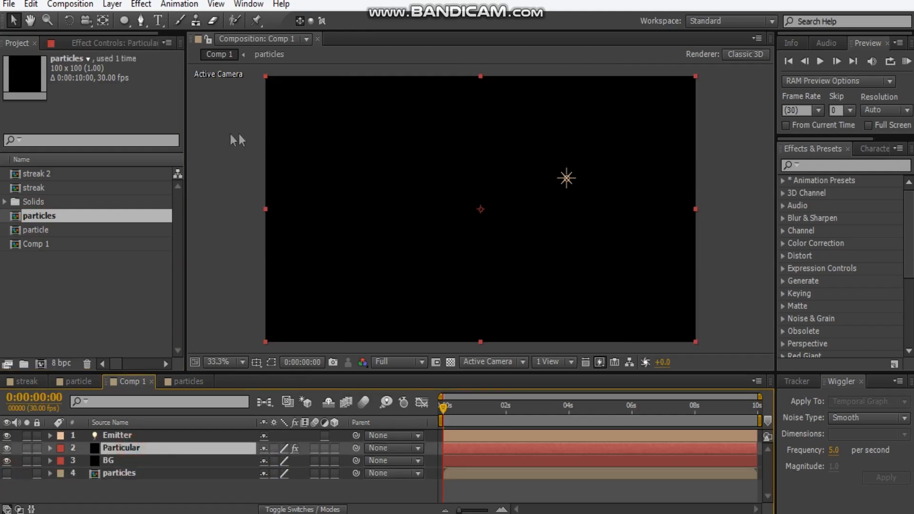
left_click(86, 42)
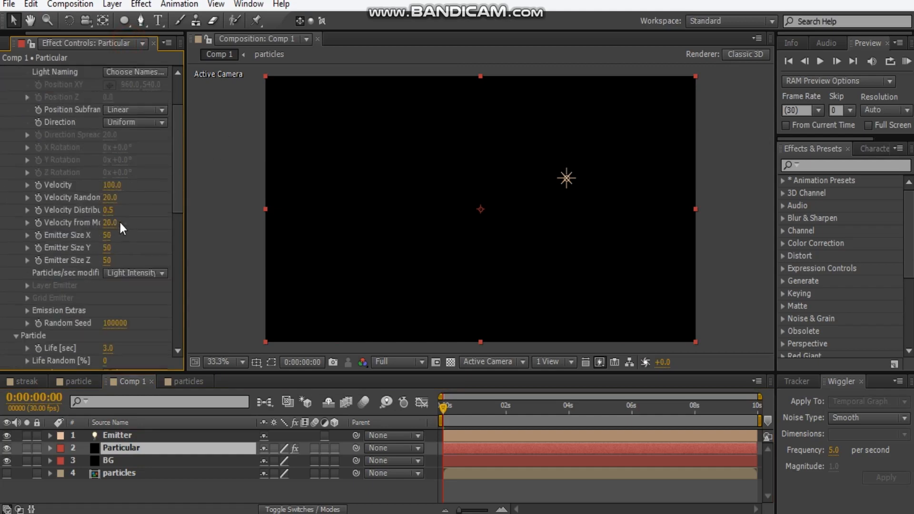
left_click(135, 107)
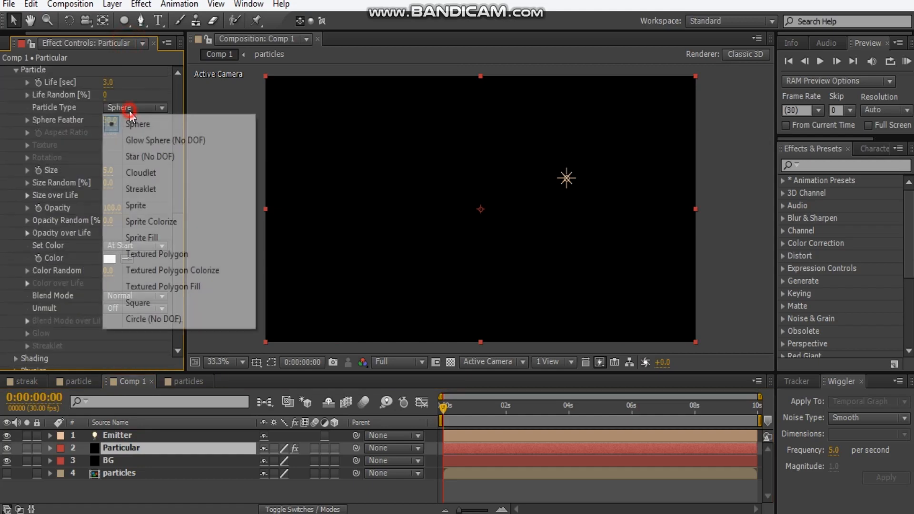
left_click(137, 124)
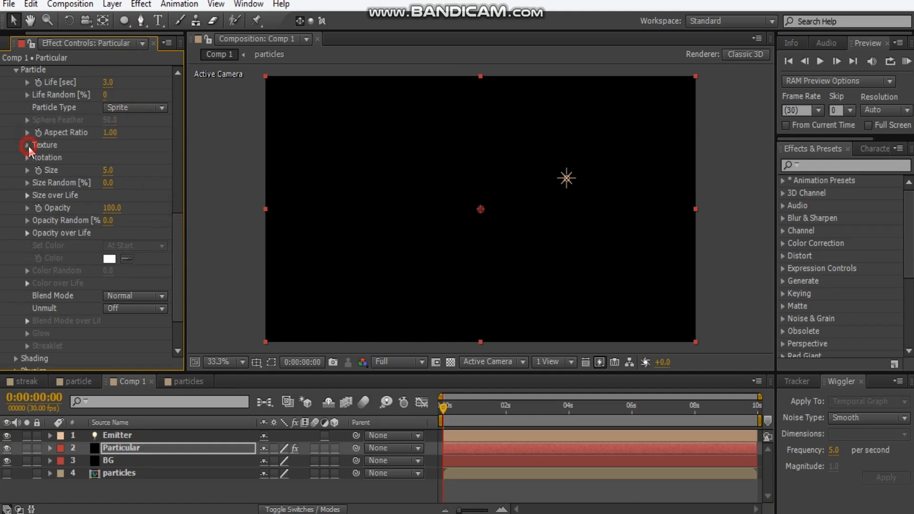
Step: Use the particles layer as sprite texture and set particle size to 10
left_click(135, 158)
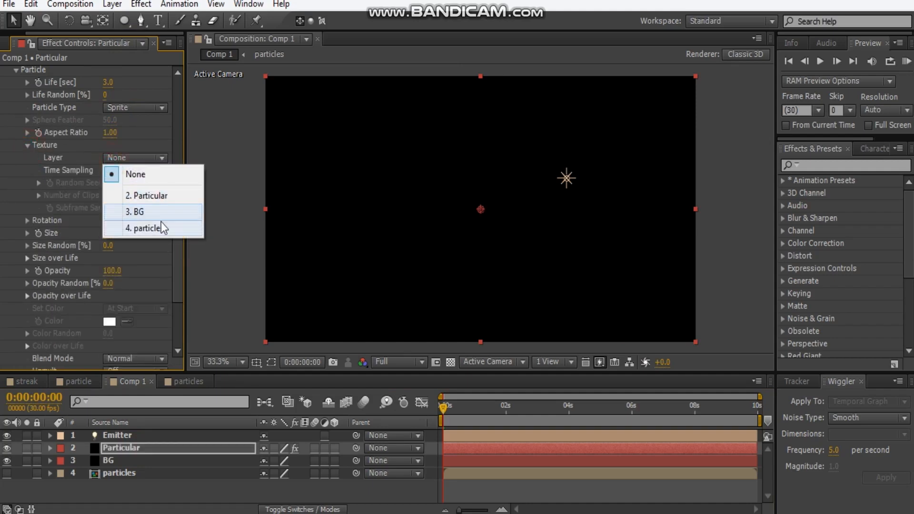
left_click(144, 228)
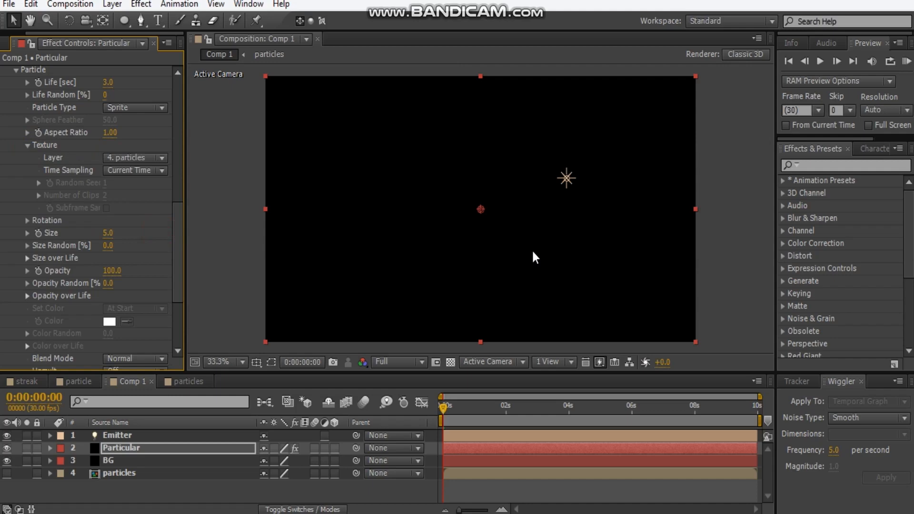
mouse_move(113, 241)
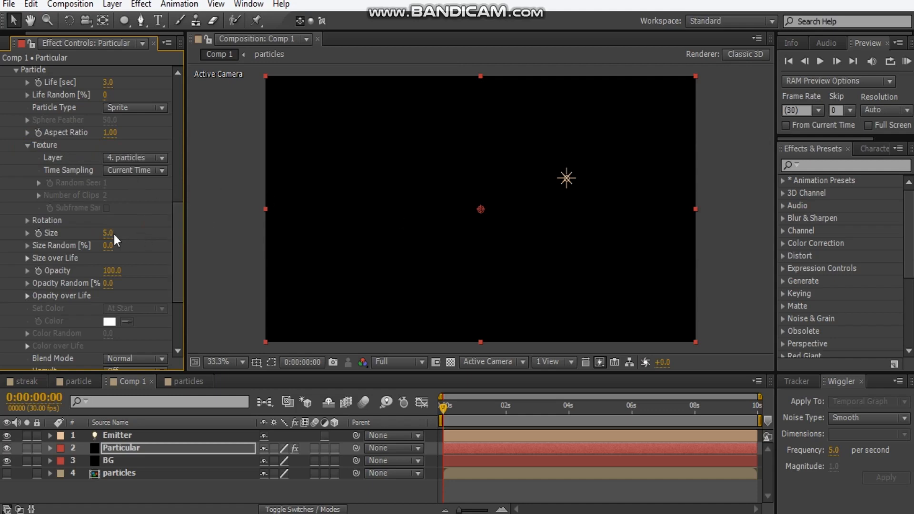
scroll("down", 3)
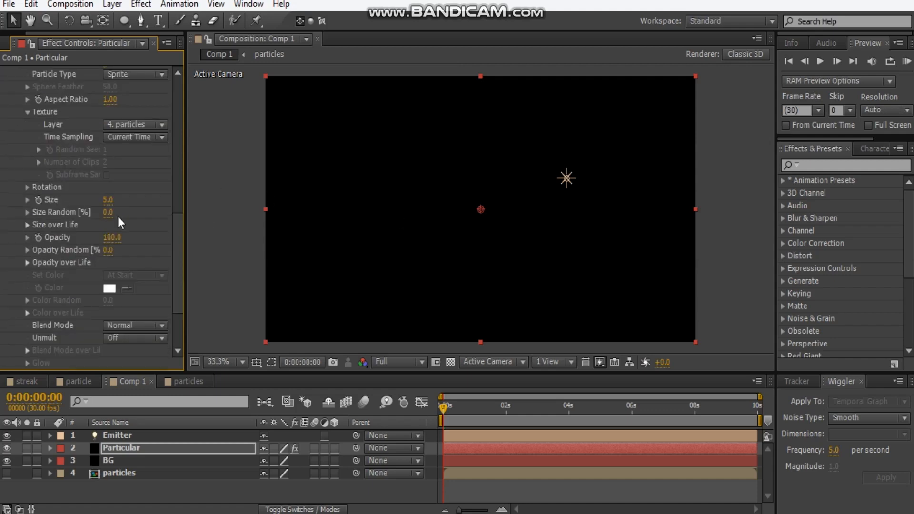
left_click(107, 200)
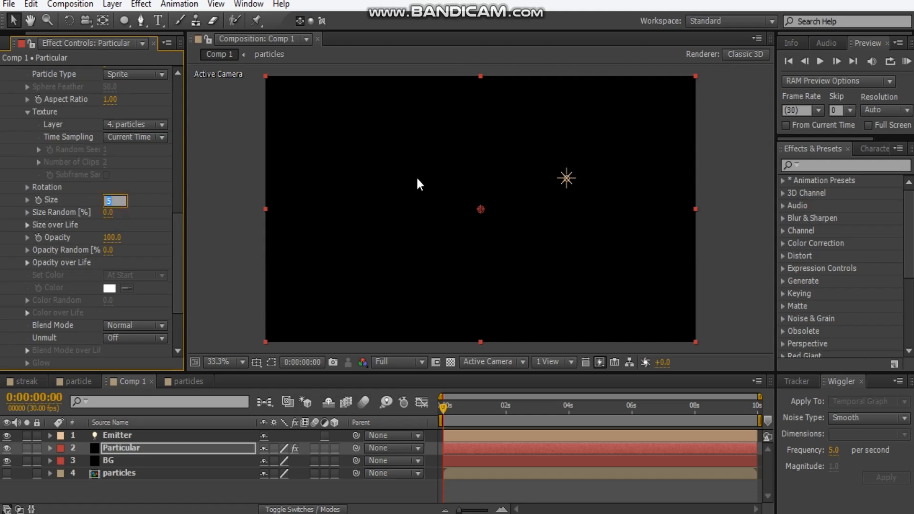
type("10.0")
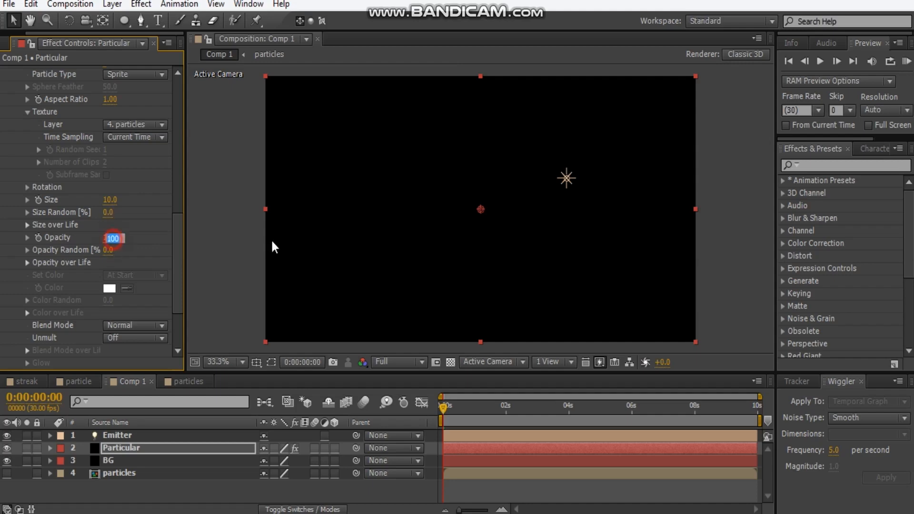
type("60")
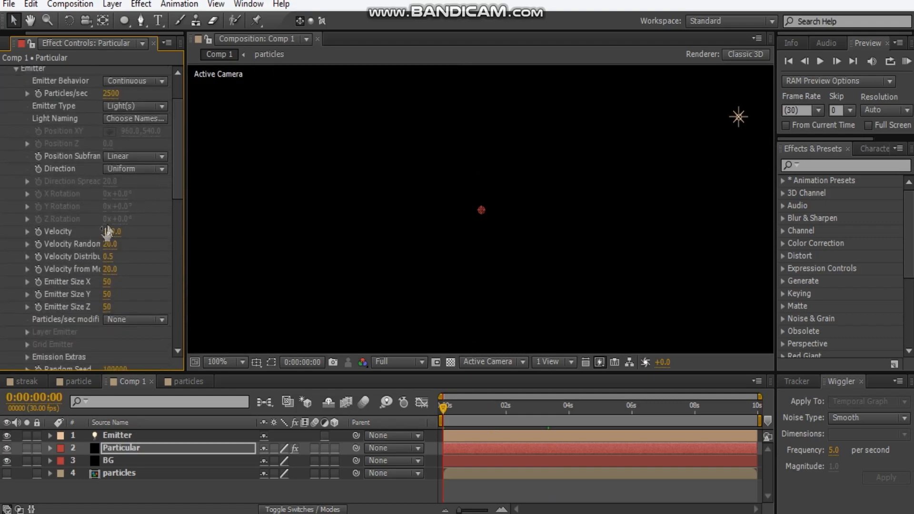
left_click_drag(108, 231, 116, 231)
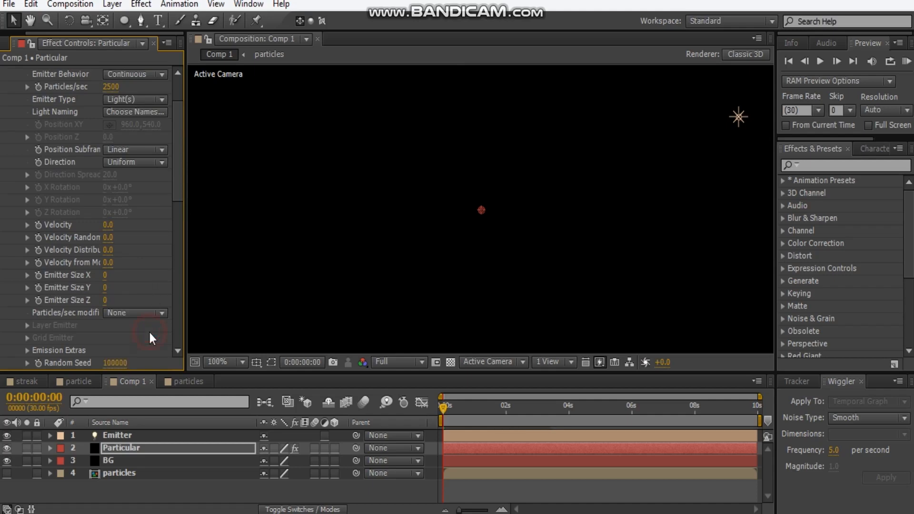
scroll("down", 3)
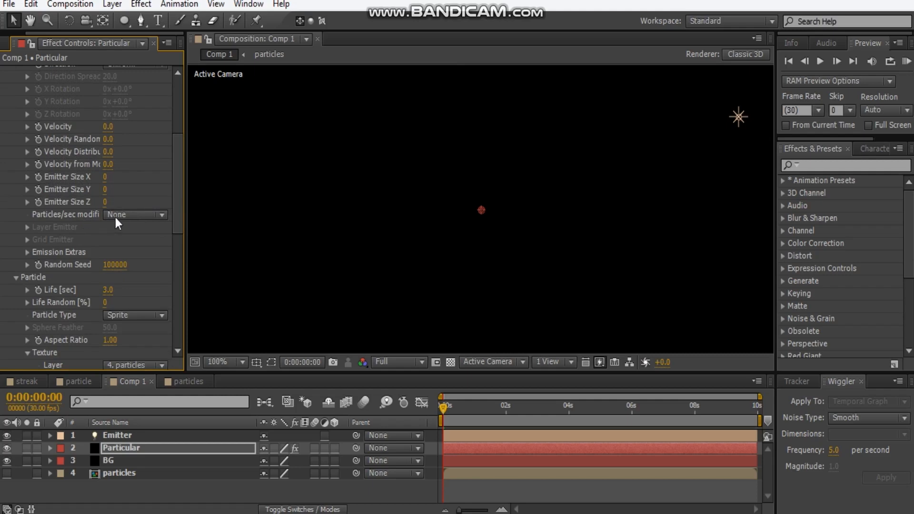
left_click(134, 215)
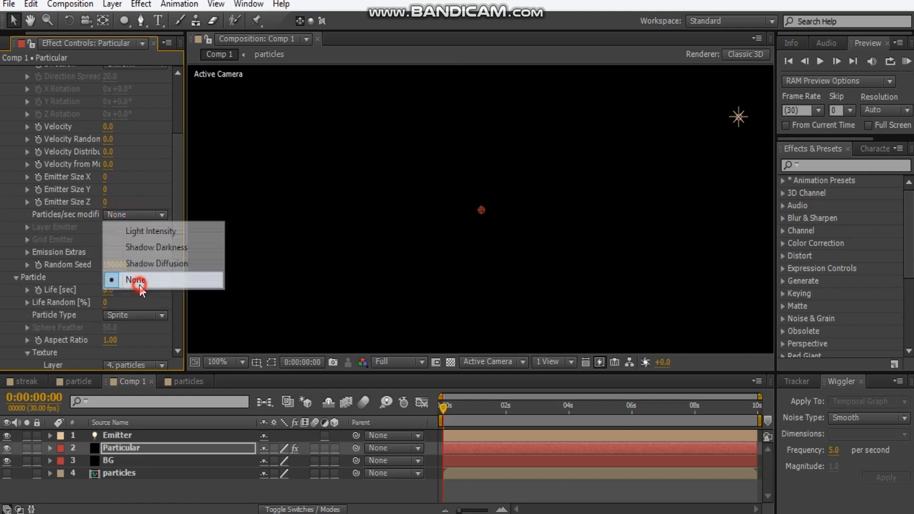
left_click(135, 280)
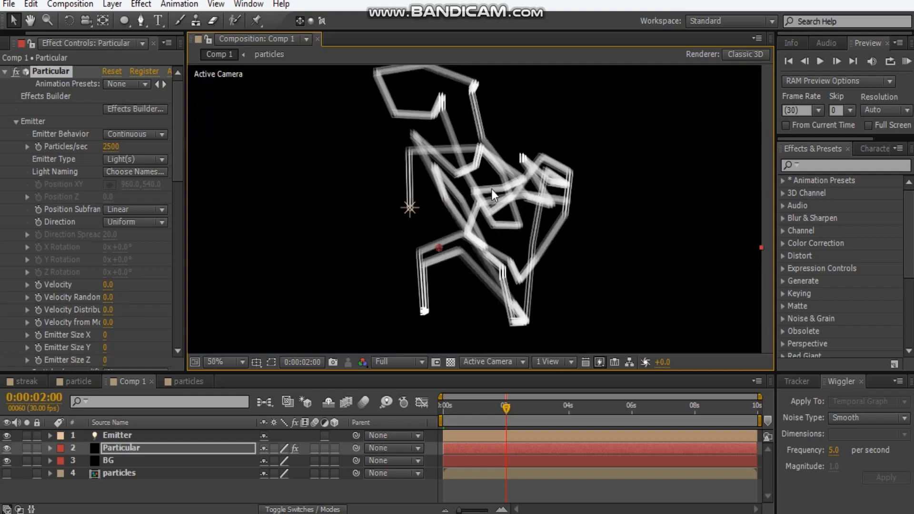
Step: Set preview resolution to Quarter and edit the Emitter light's position expression
left_click(399, 362)
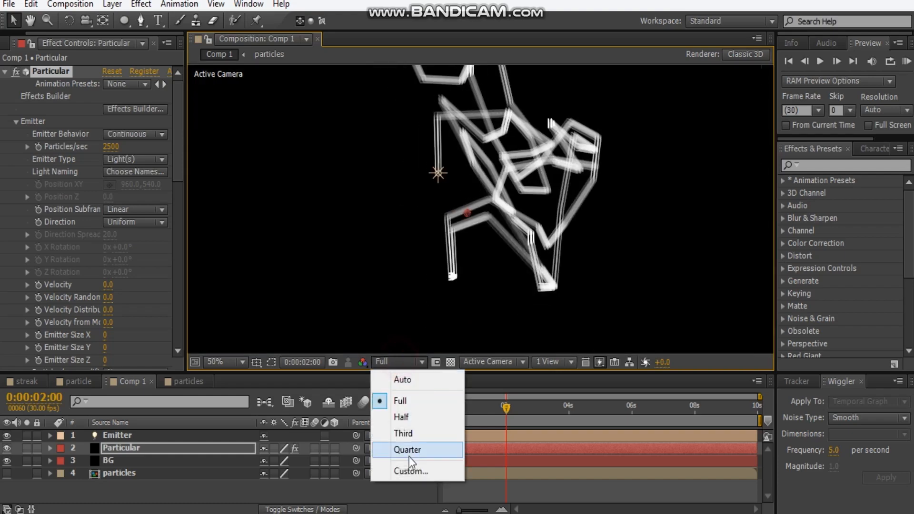
left_click(407, 450)
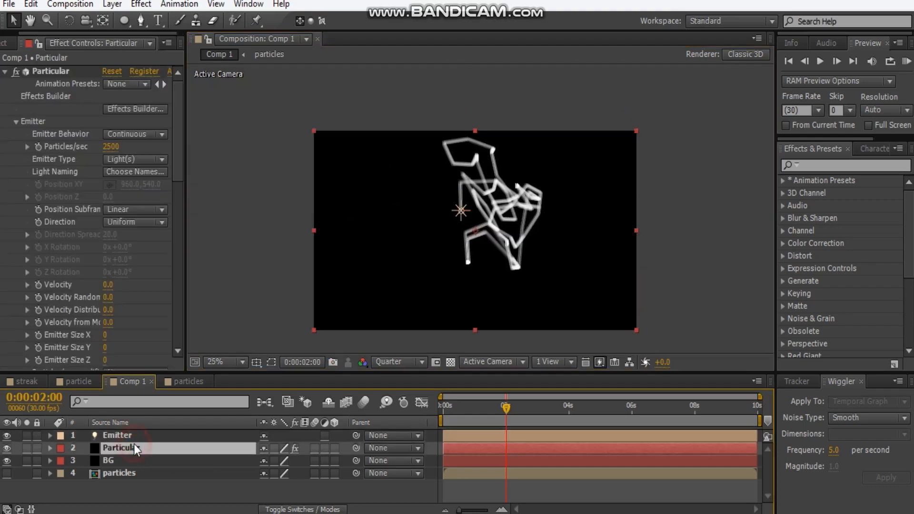
left_click(116, 434)
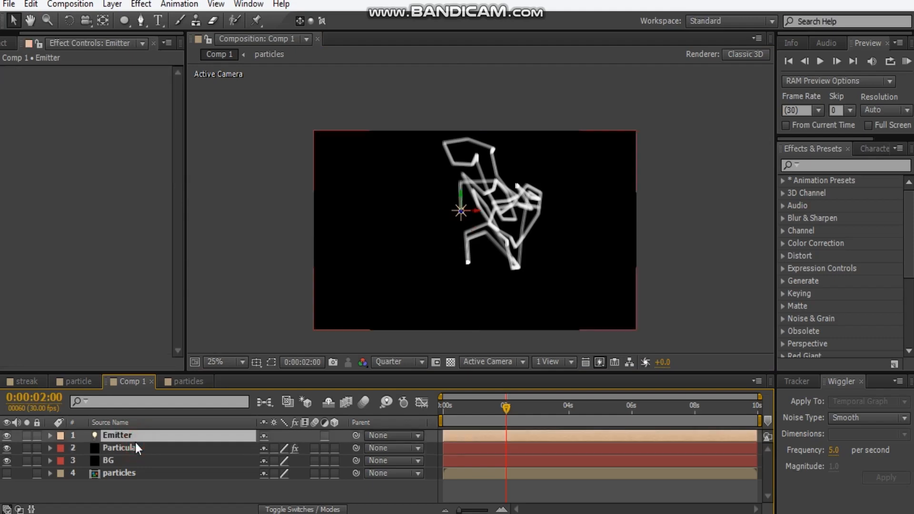
left_click(50, 435)
type("wiggle(8,300")
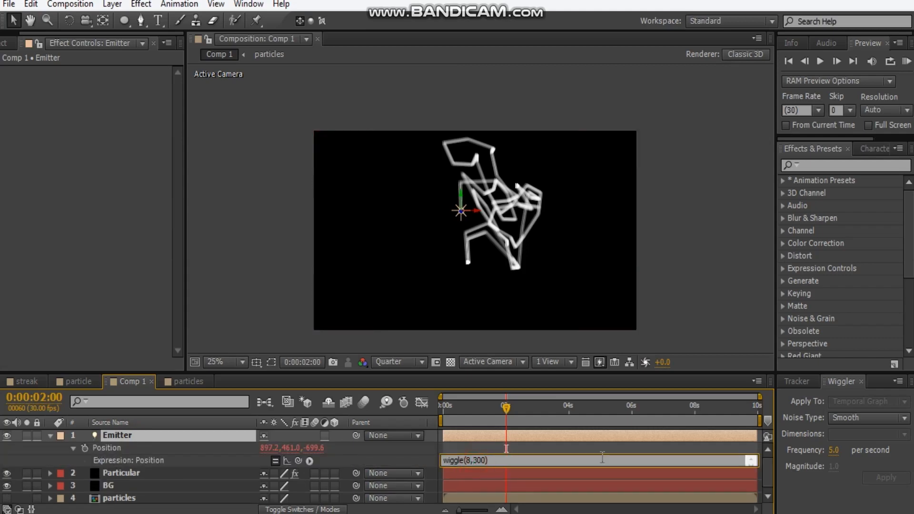
type("500")
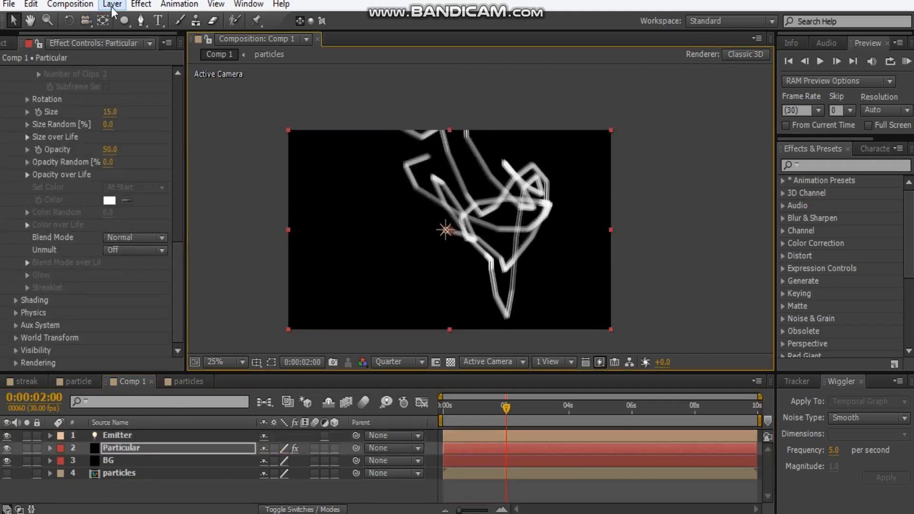
Step: Add an adjustment layer named glow with a Hue/Saturation effect
left_click(112, 5)
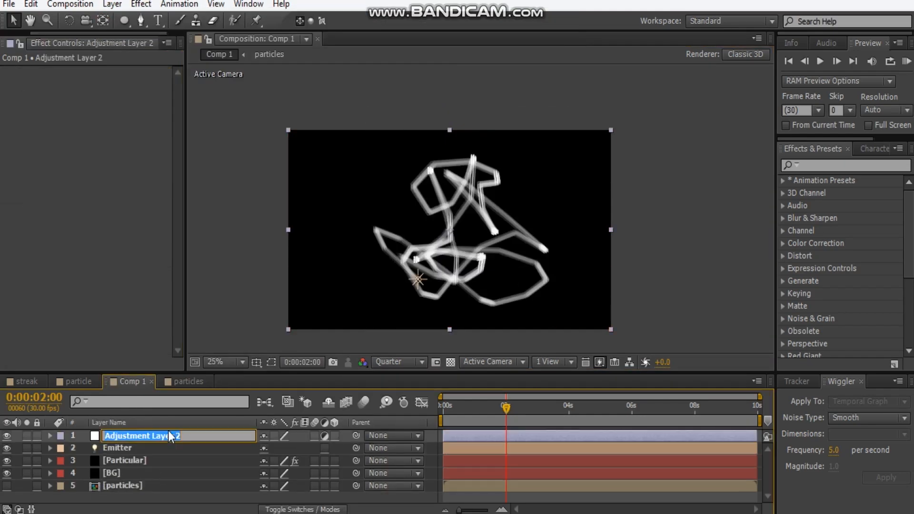
type("glow")
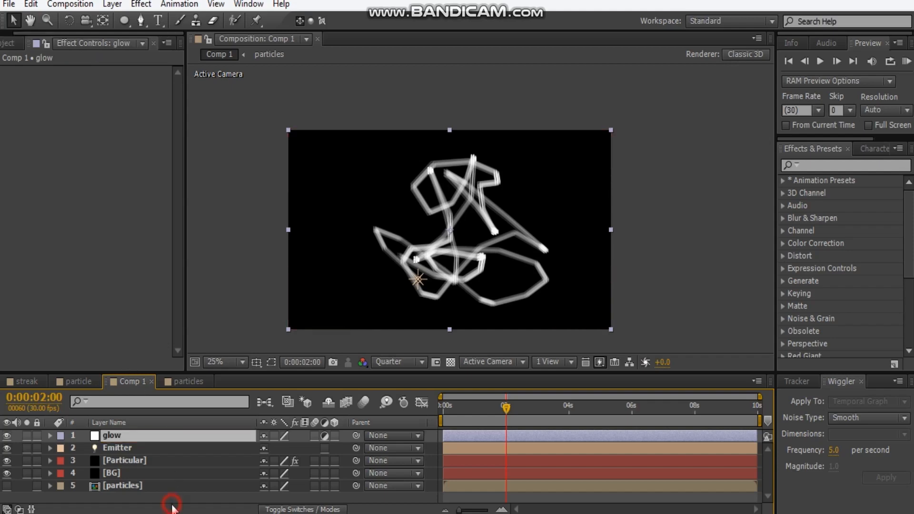
right_click(171, 502)
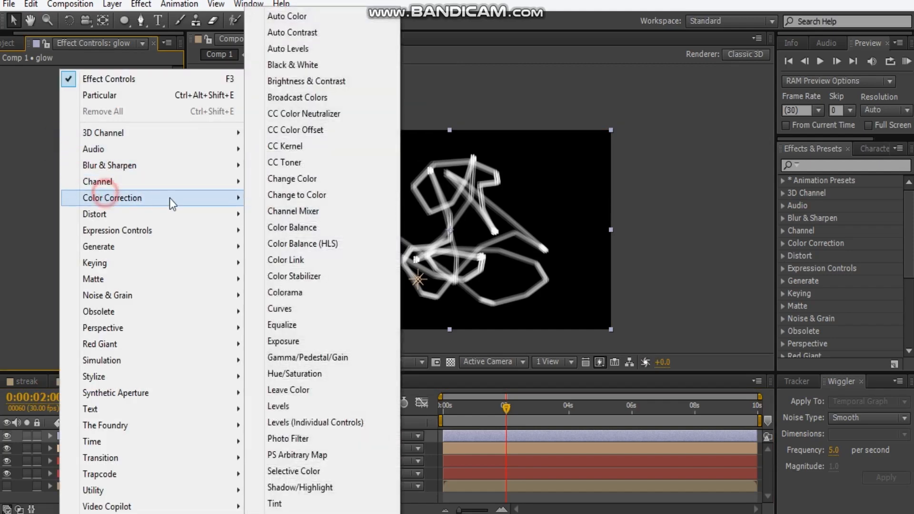
left_click(294, 373)
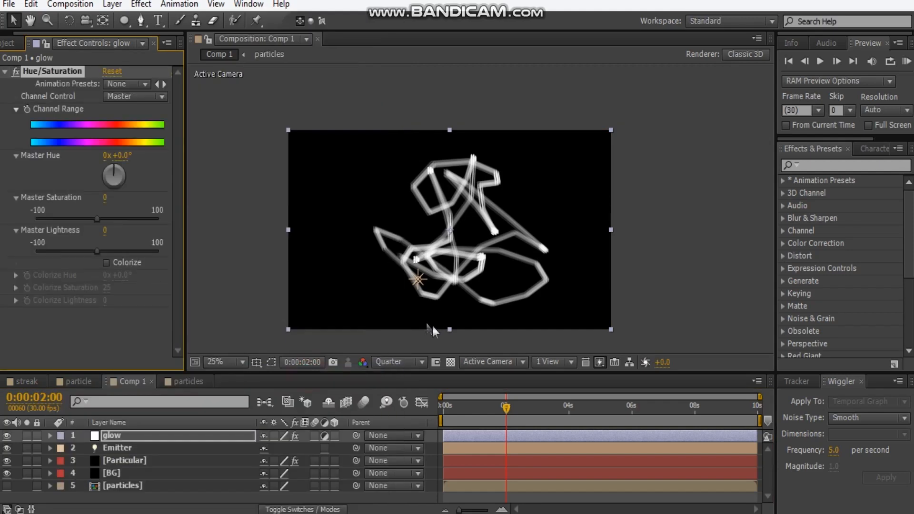
Step: Turn on Colorize, set saturation to 50, and shift the colorize hue
left_click(106, 262)
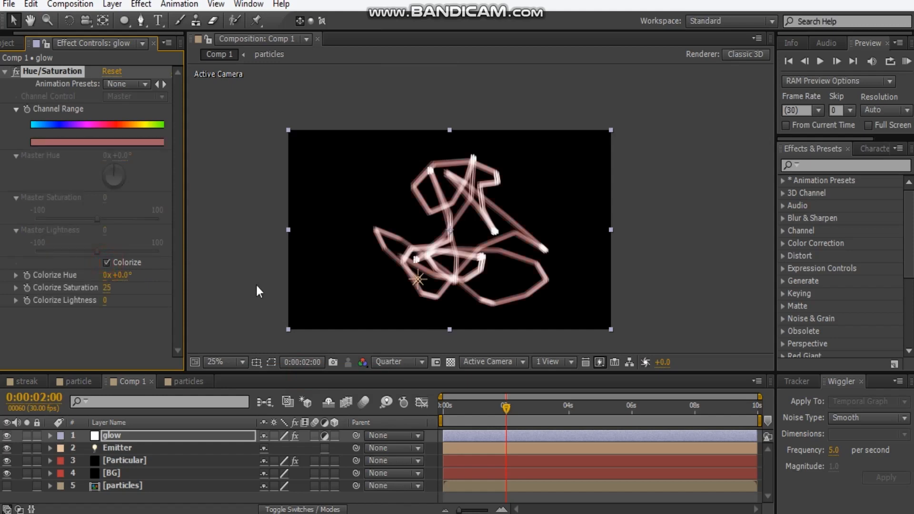
double_click(107, 288)
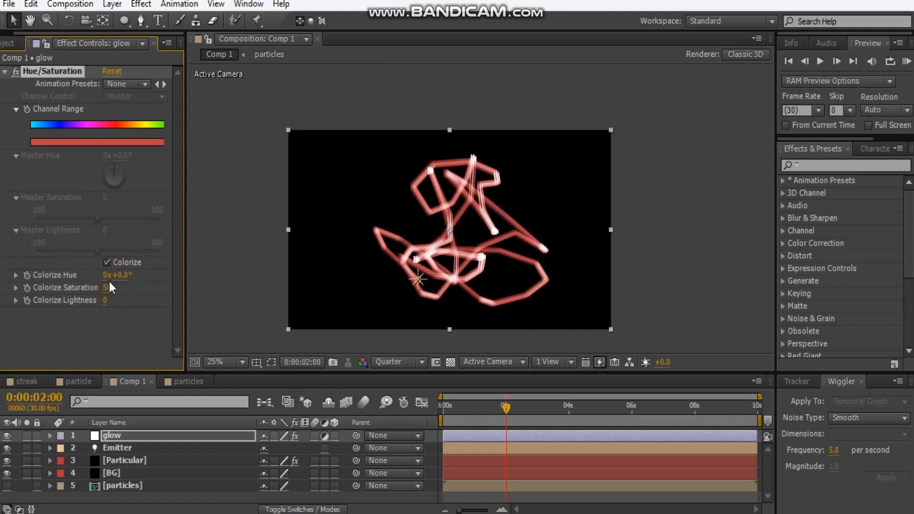
left_click_drag(117, 275, 134, 274)
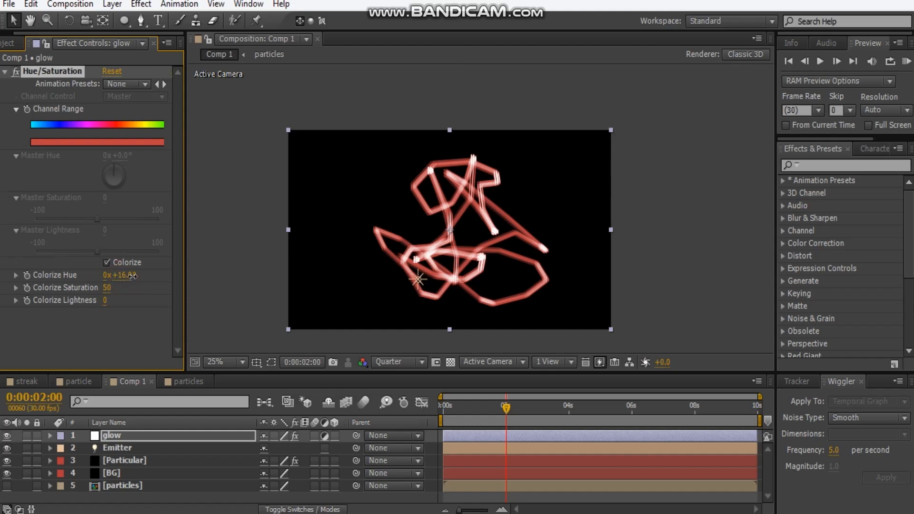
left_click_drag(119, 275, 132, 275)
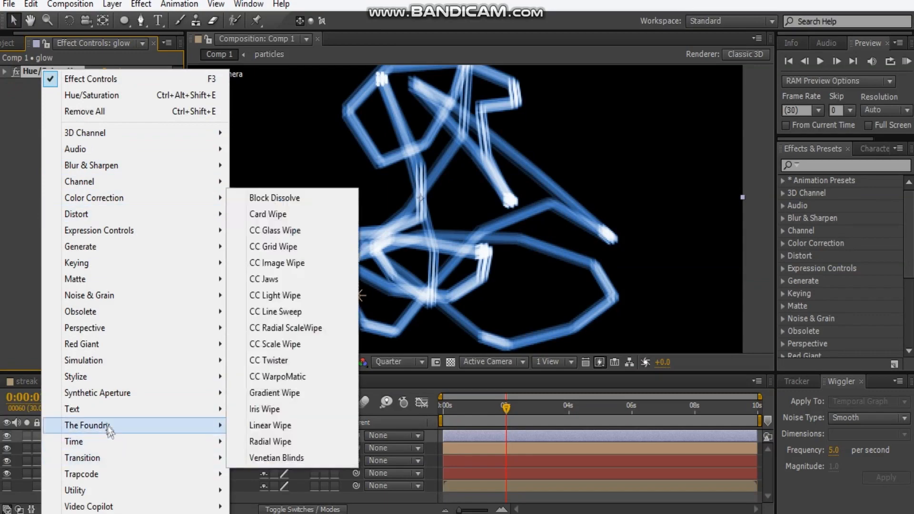
mouse_move(75, 377)
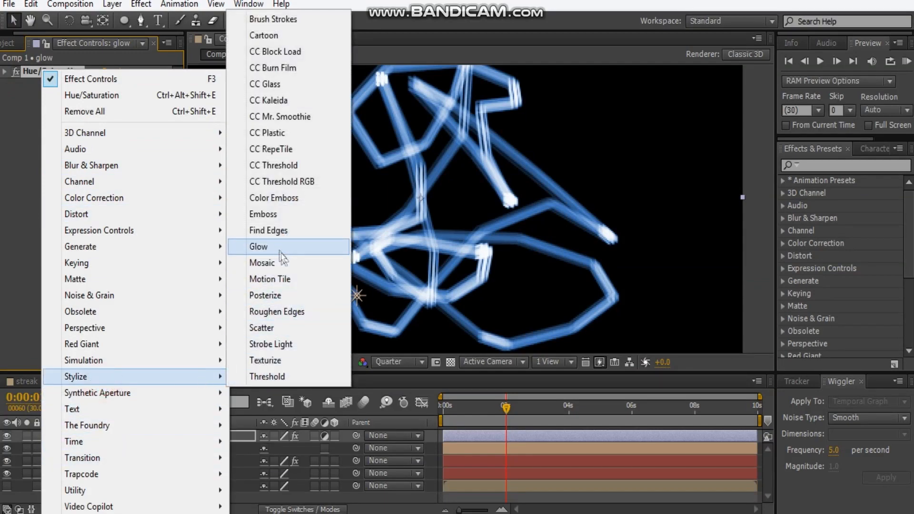
Step: Apply Glow with radius 150 and intensity 0.5, zooming the viewer to 25%
left_click(258, 246)
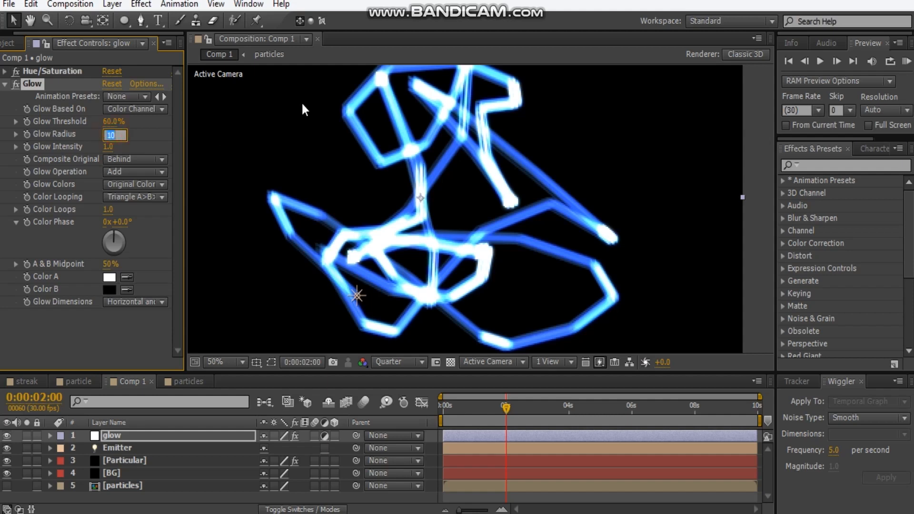
type("100.0")
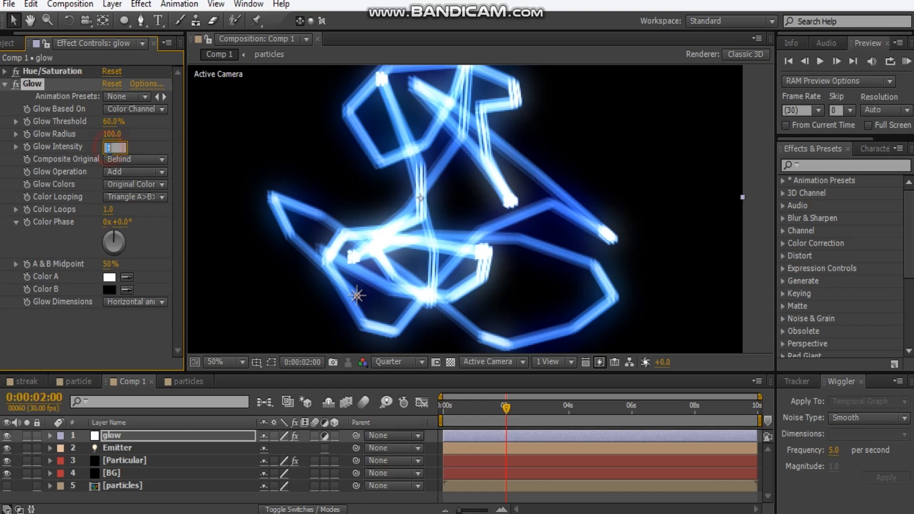
type("0.5")
left_click(113, 133)
type("150")
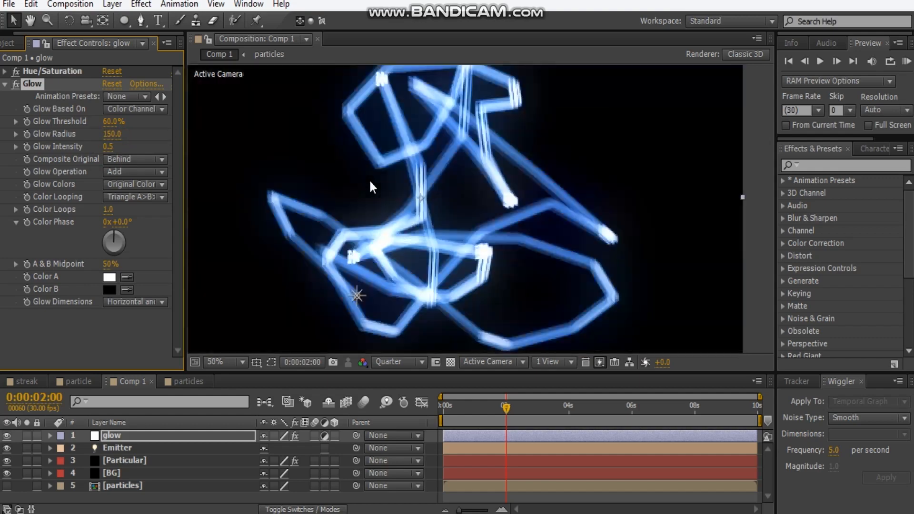
left_click(215, 361)
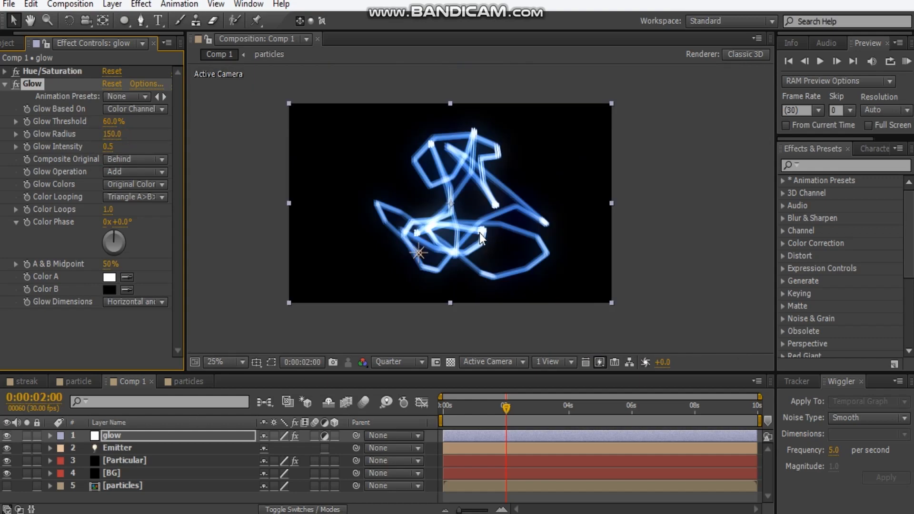
left_click(444, 405)
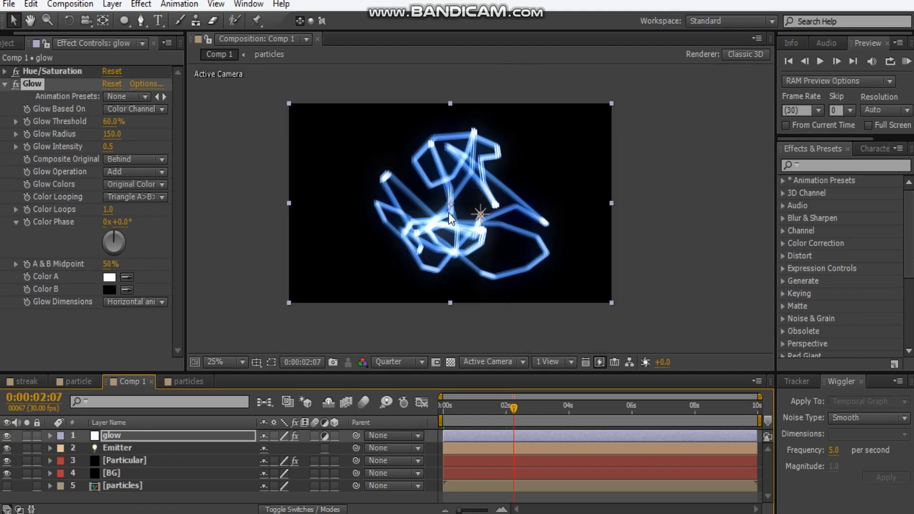
left_click(123, 460)
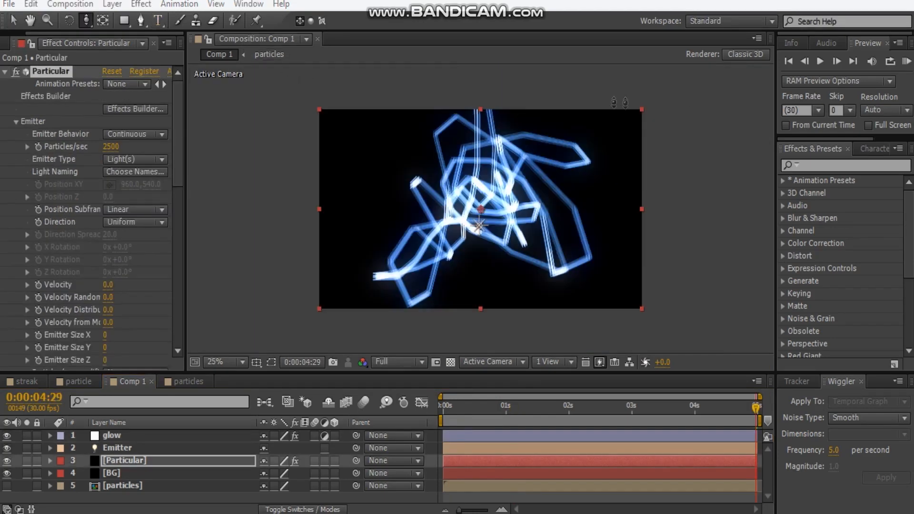
Step: Create a new two-node Camera 1 layer using the 28mm preset
left_click(111, 4)
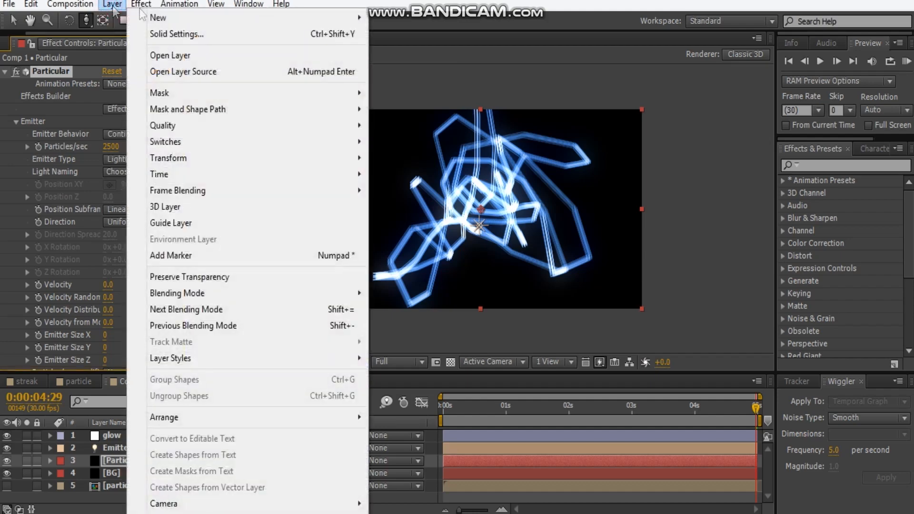
mouse_move(158, 18)
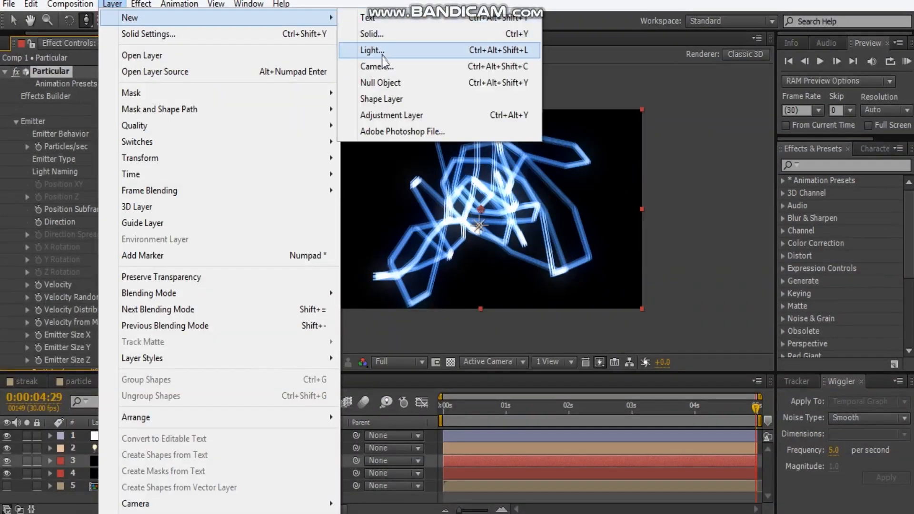
left_click(377, 66)
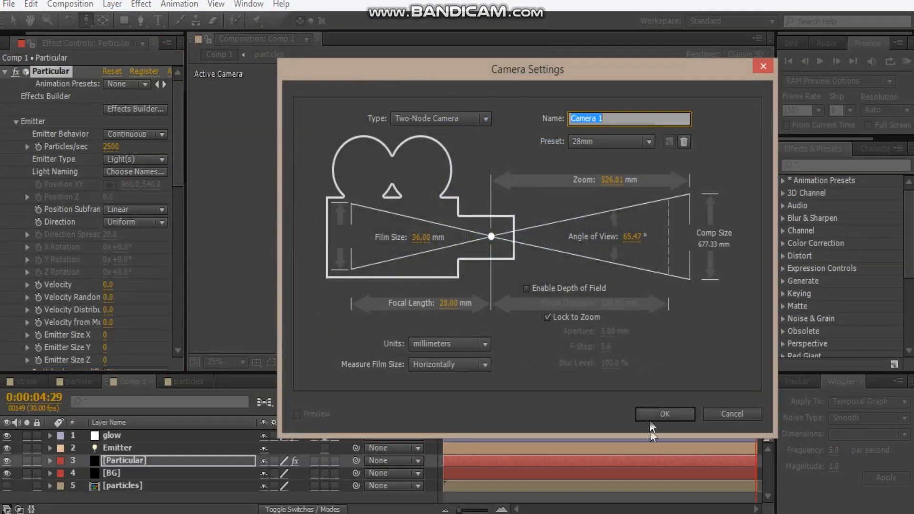
left_click(664, 414)
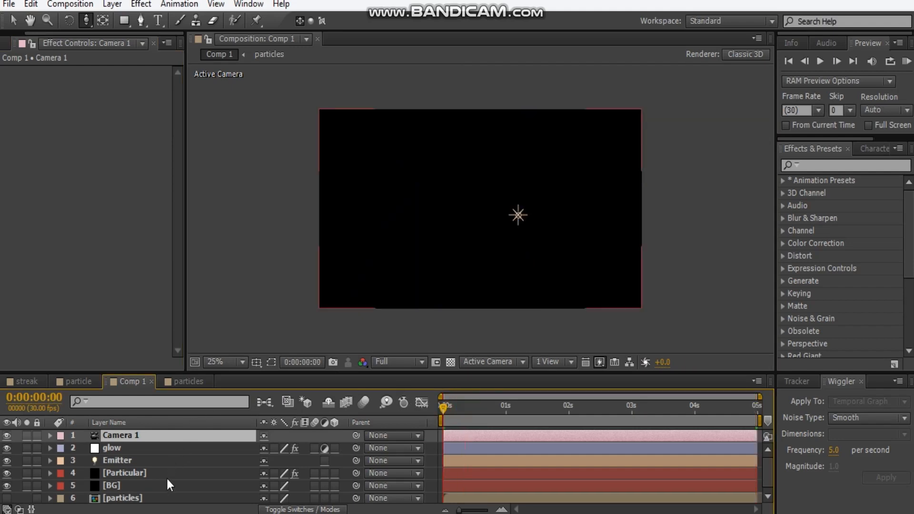
Step: Set Particular to 300 particles/sec and switch Render Mode to Motion Preview, then back to Full Render
left_click(124, 473)
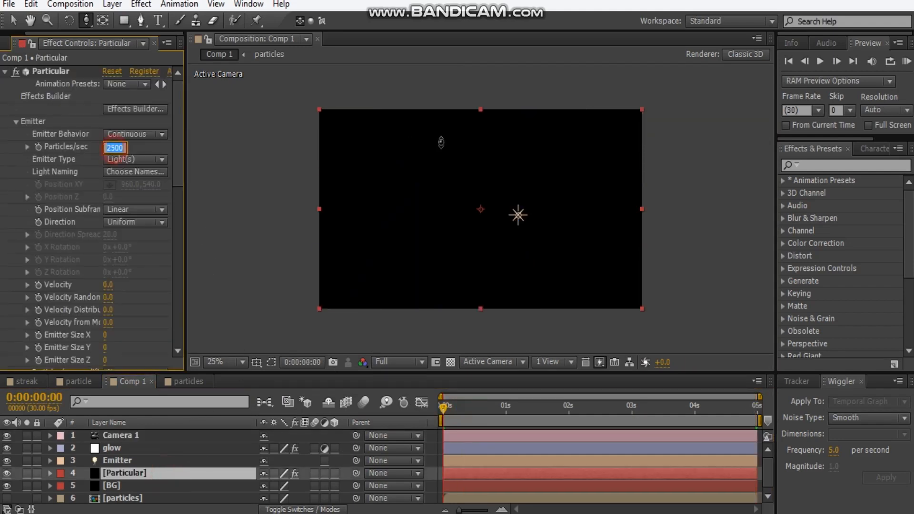
type("300")
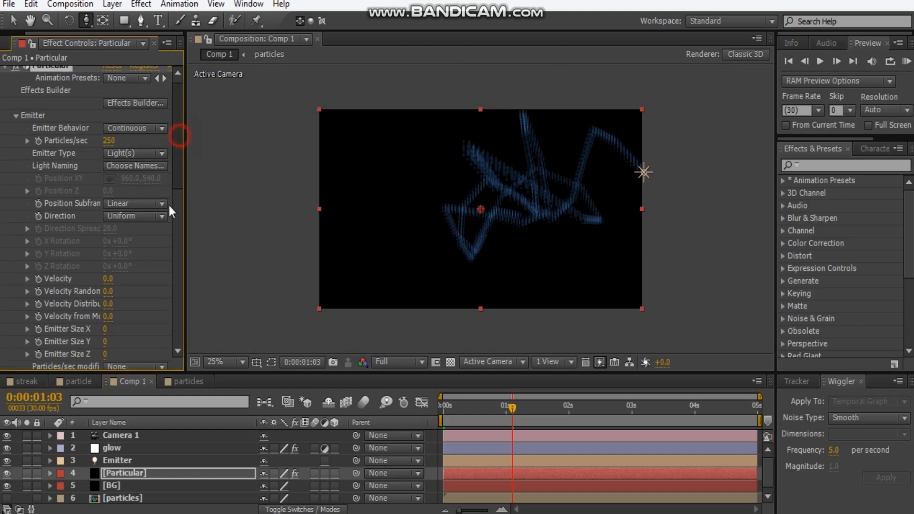
scroll("down", 3)
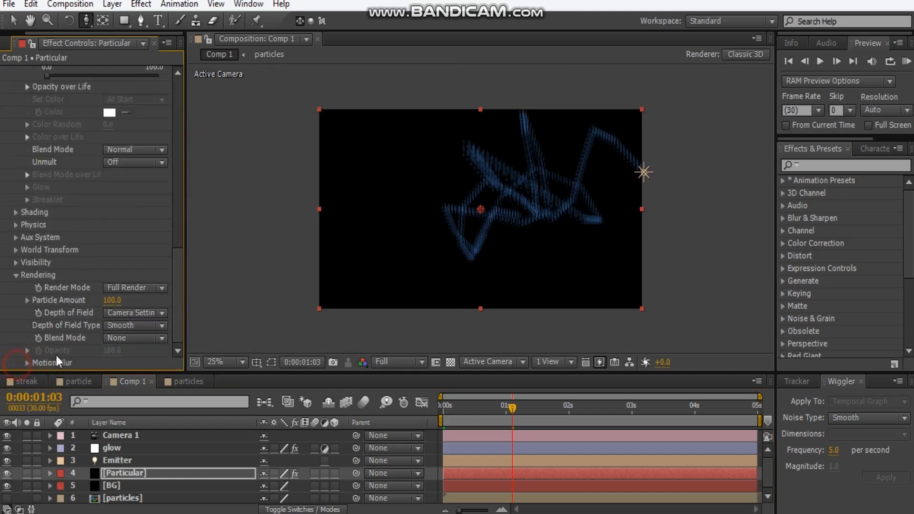
left_click(134, 288)
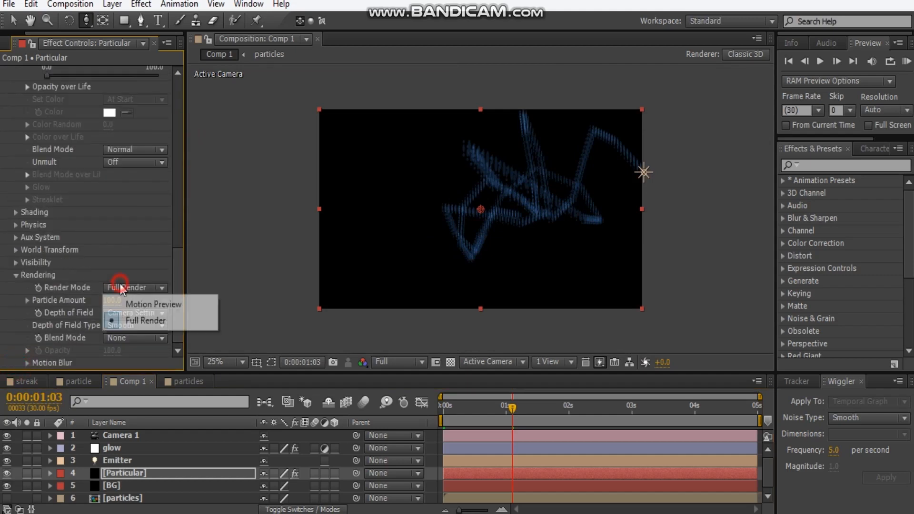
left_click(154, 304)
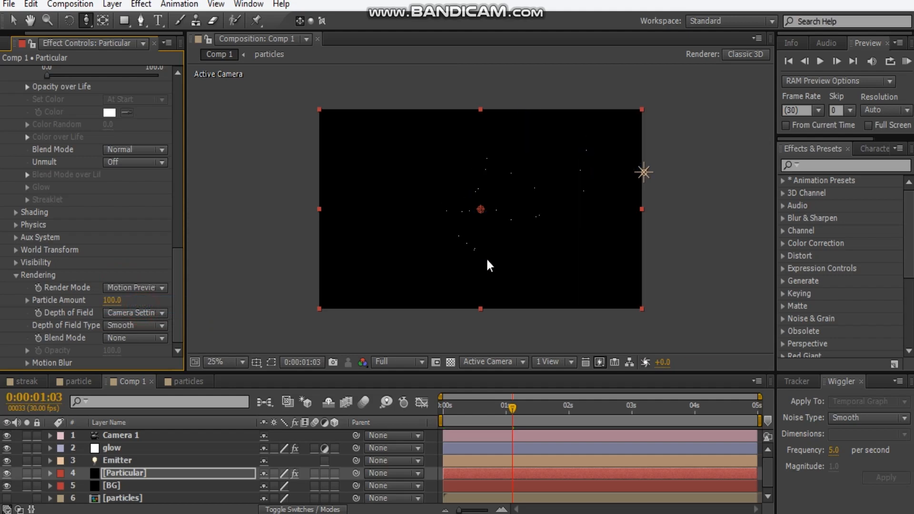
left_click(134, 287)
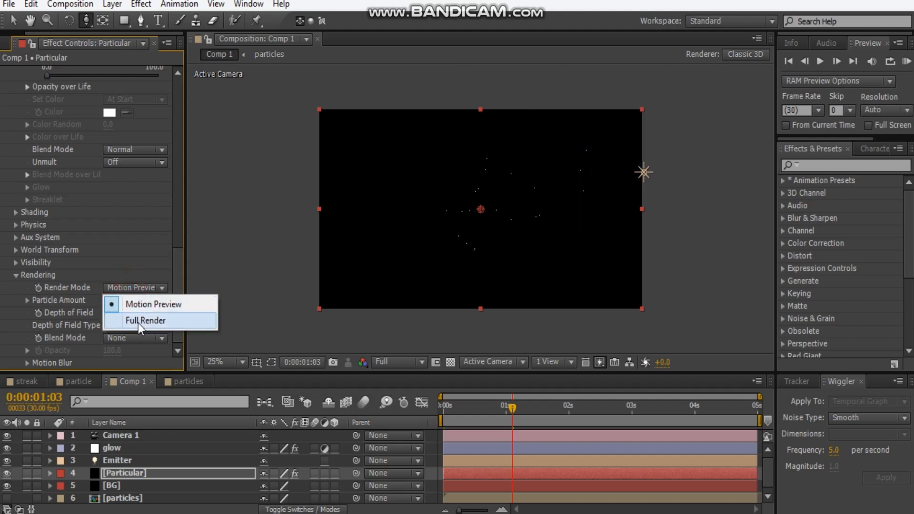
left_click(146, 320)
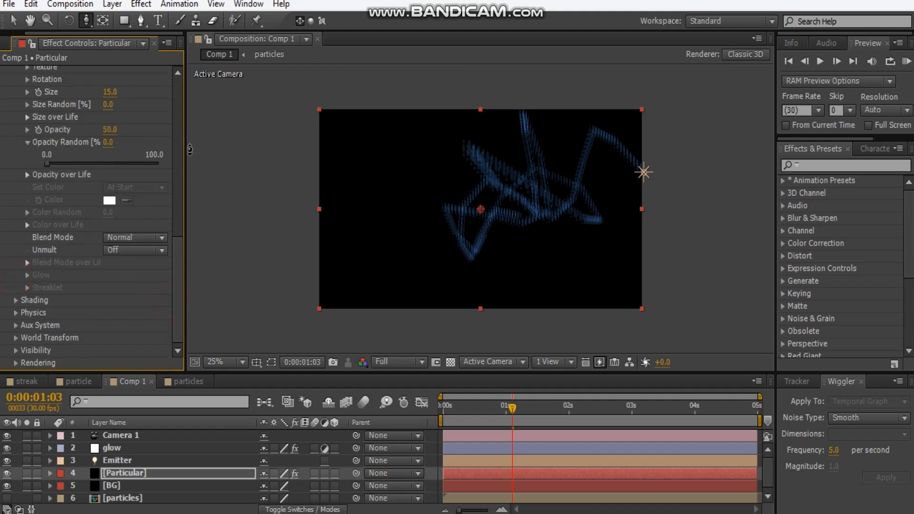
left_click(120, 435)
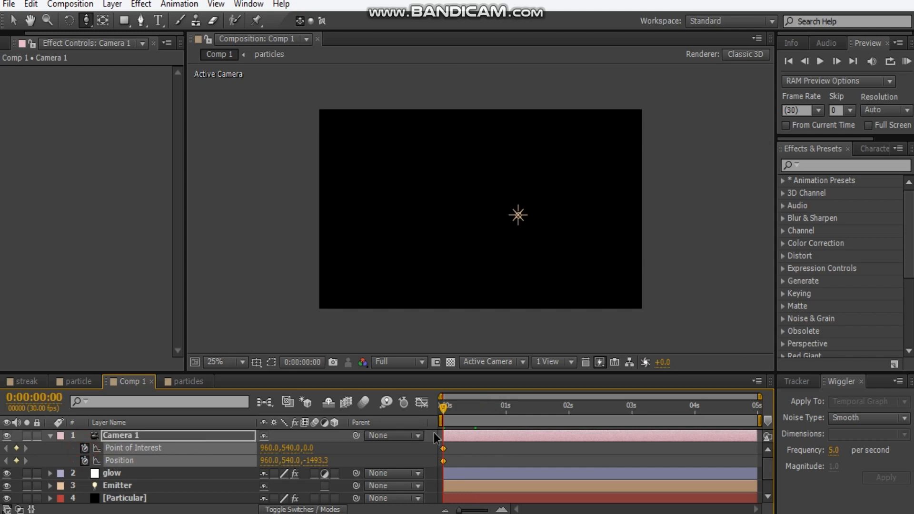
Step: Advance the time, add a later Camera 1 keyframe, preview the orbit, and return to the start
left_click_drag(443, 406, 536, 406)
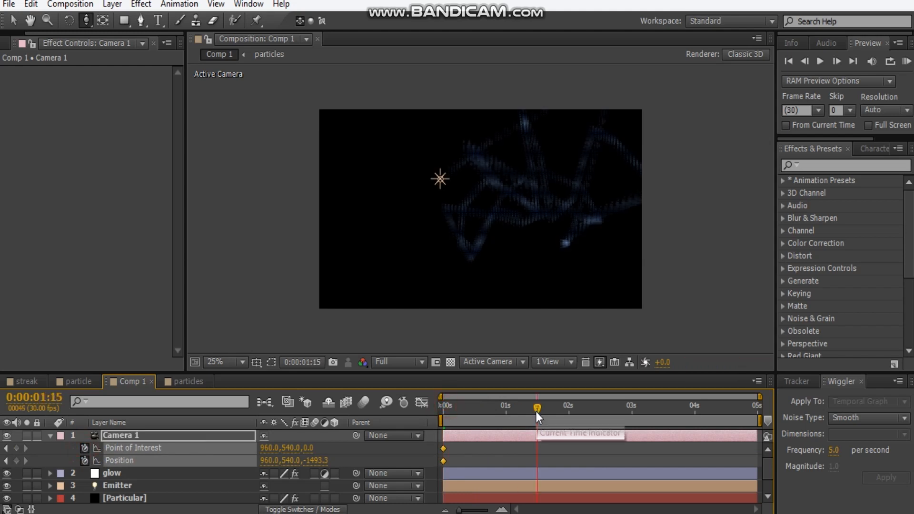
left_click_drag(537, 407, 545, 407)
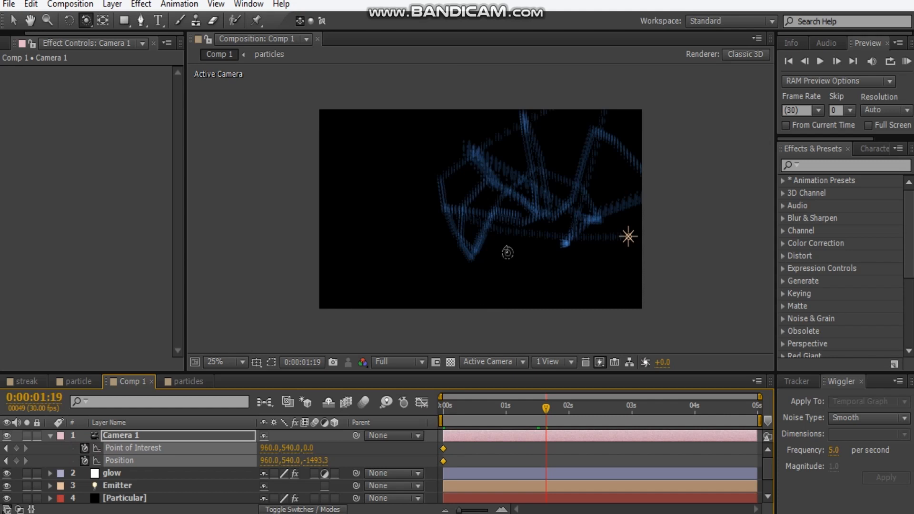
mouse_move(520, 219)
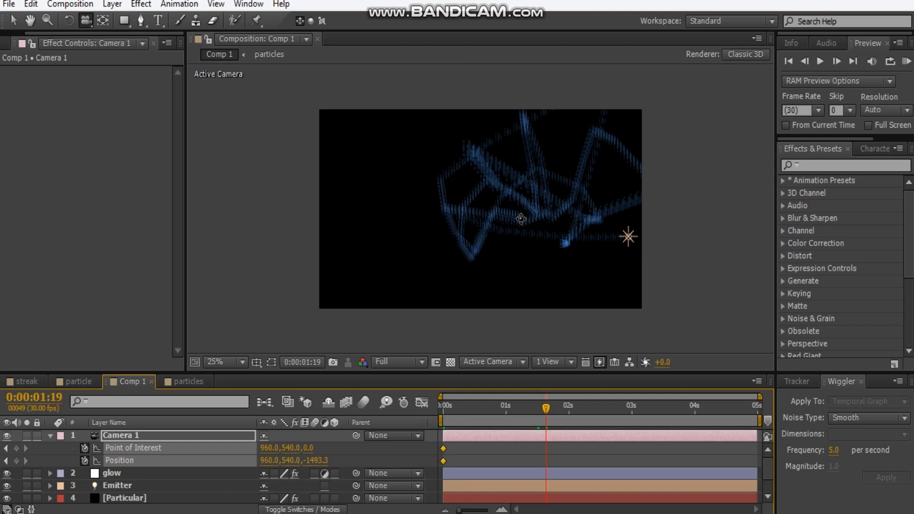
mouse_move(522, 219)
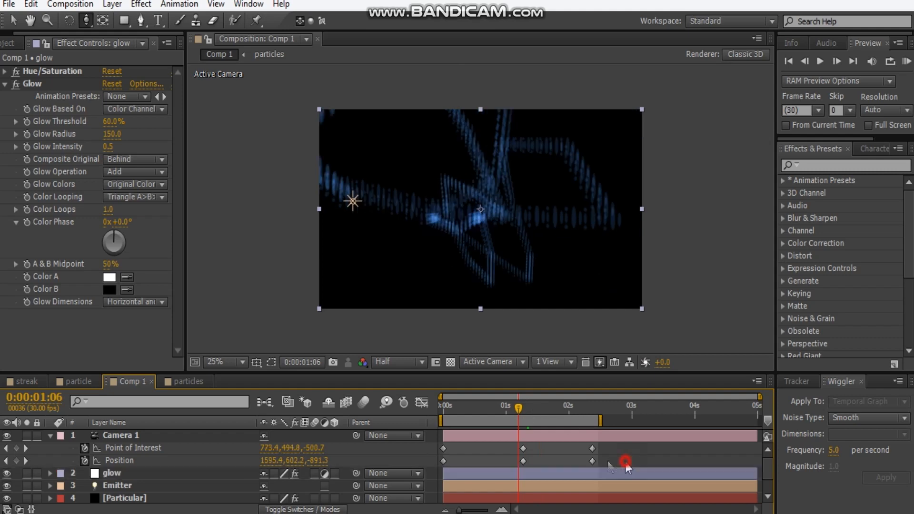
left_click(121, 435)
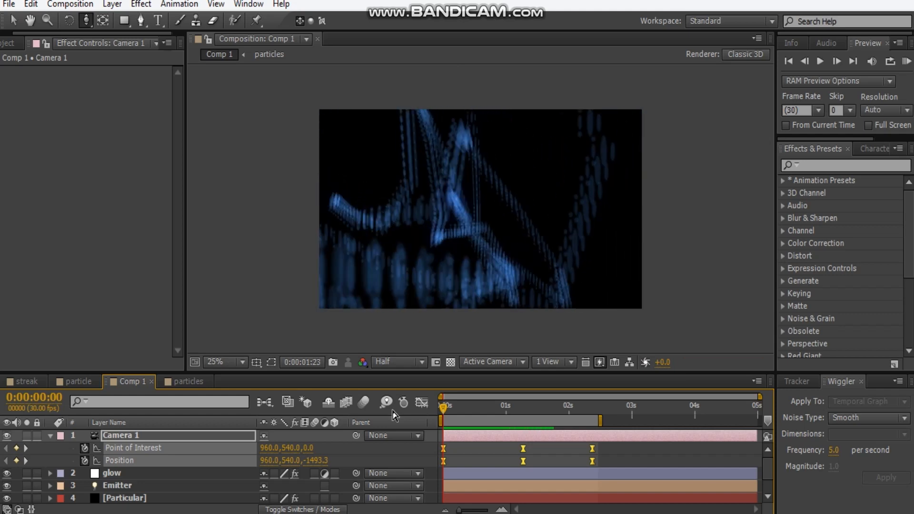
left_click(818, 60)
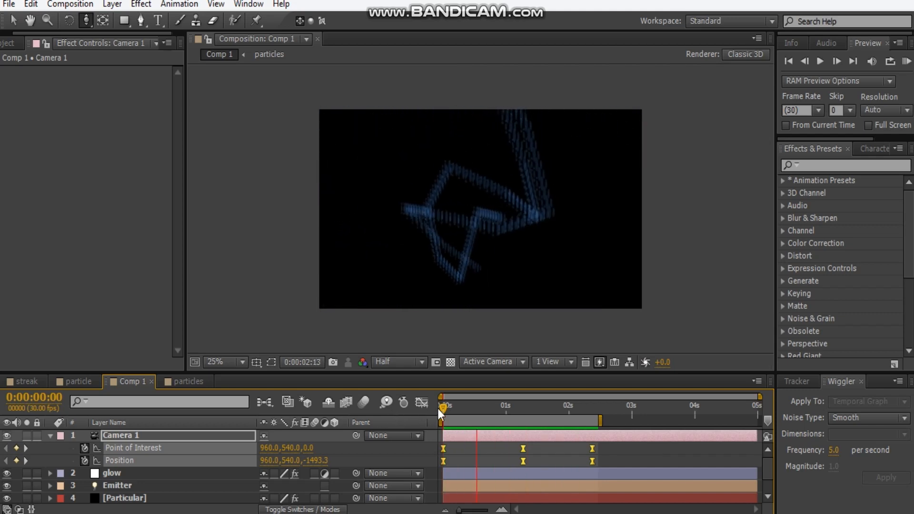
left_click(513, 405)
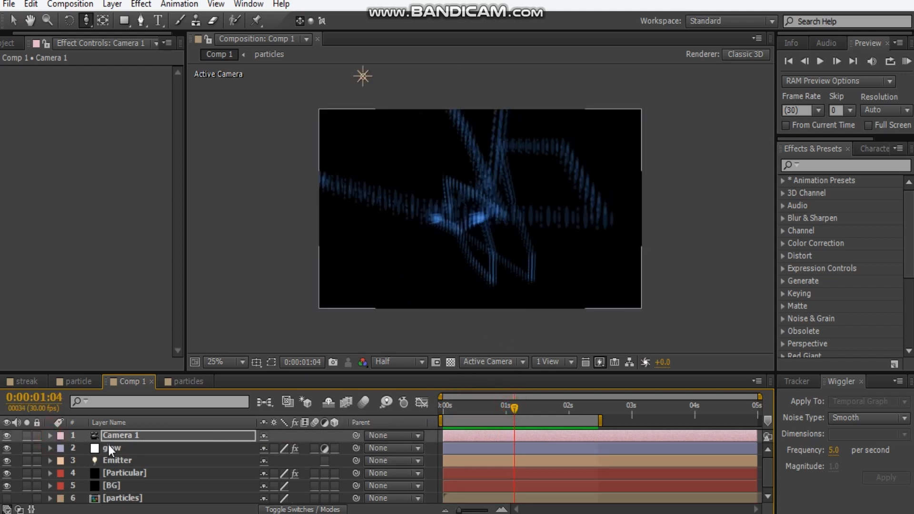
Step: Raise the glow layer's Colorize saturation to tint it orange, then select the next glow layer
left_click(112, 448)
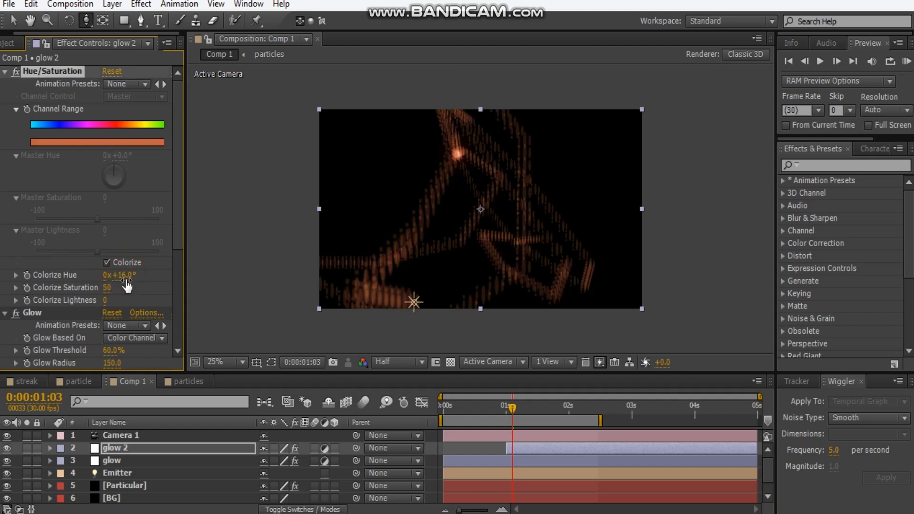
left_click_drag(107, 287, 163, 287)
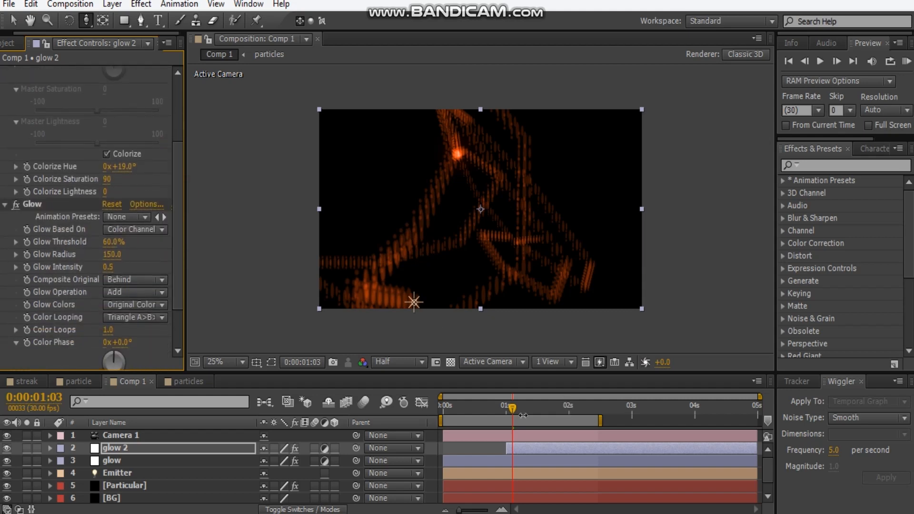
left_click(111, 460)
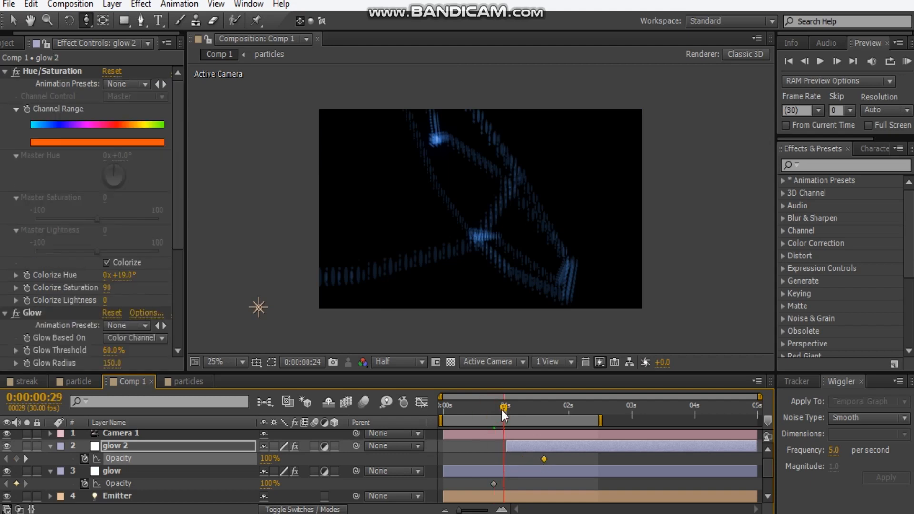
Step: At just before one second, lower the glow layer's opacity to 35%
left_click(270, 483)
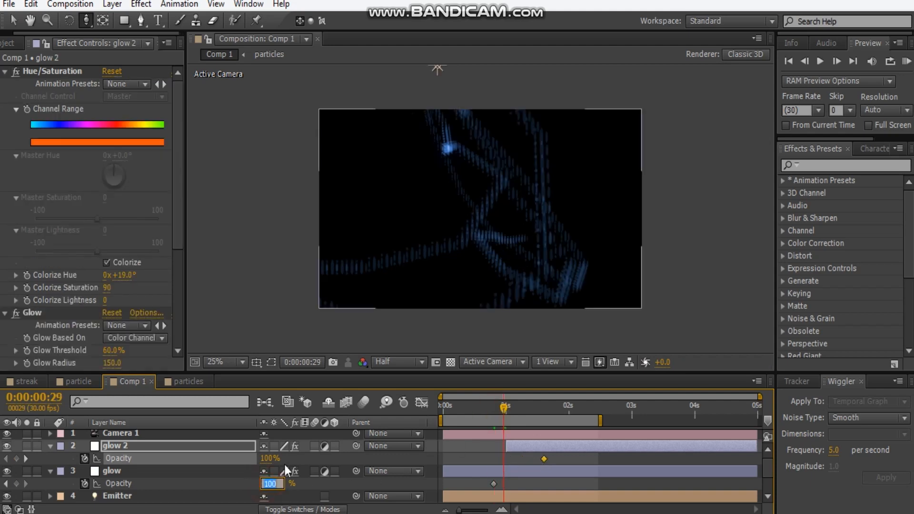
left_click(542, 458)
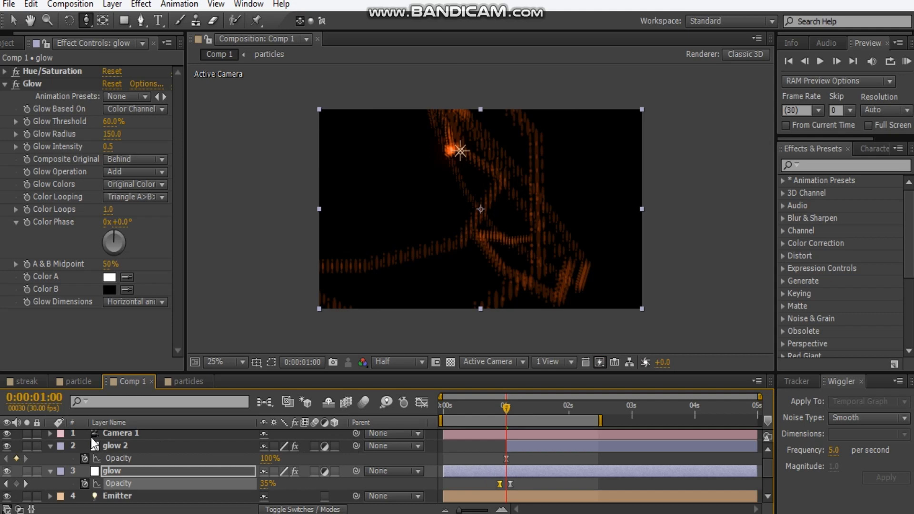
Step: Preview the Particular streaks at Quarter resolution, then inspect glow, glow 2 and Particular effect controls
scroll("down", 3)
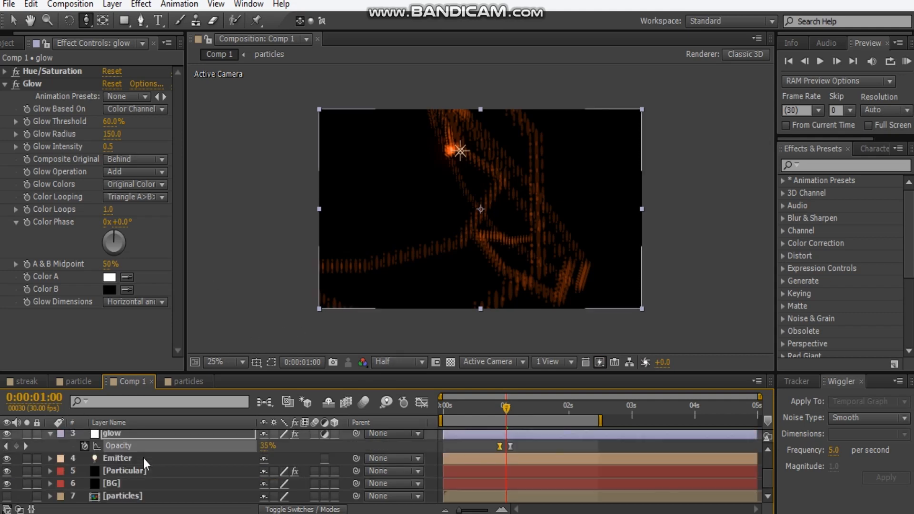
left_click(124, 470)
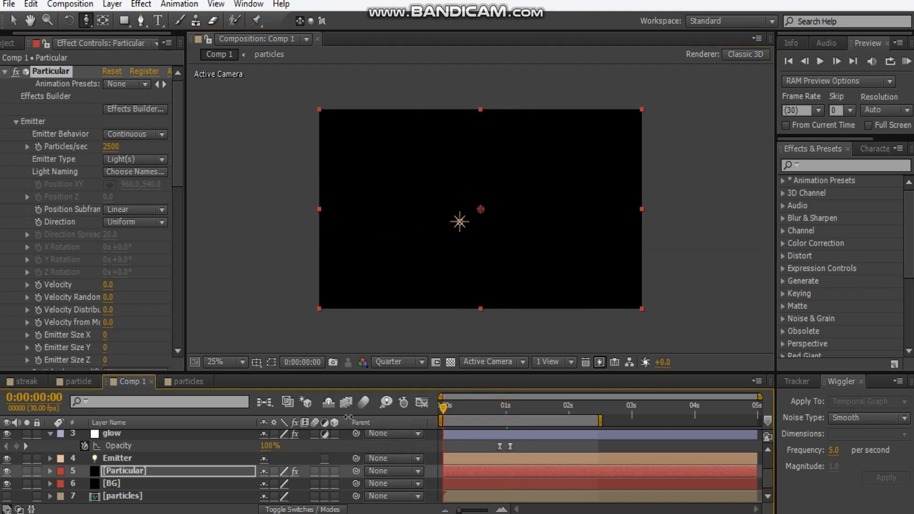
left_click(819, 60)
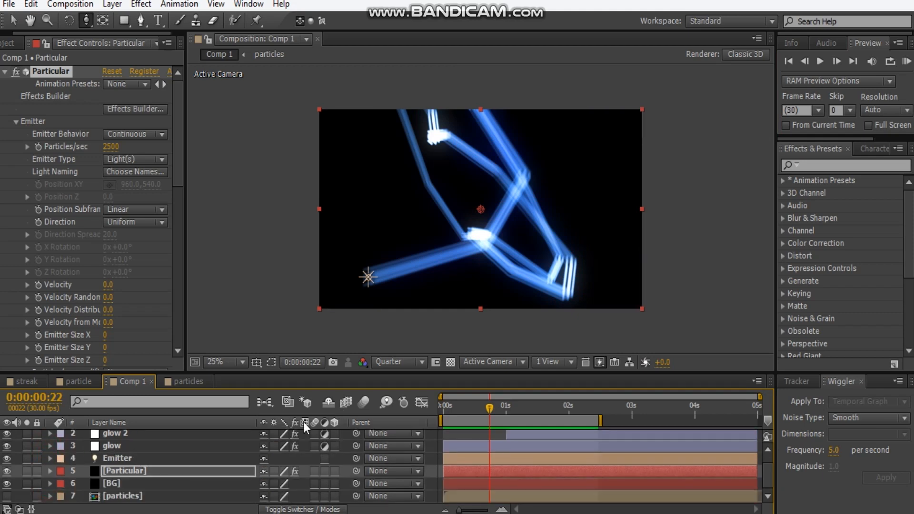
left_click(112, 446)
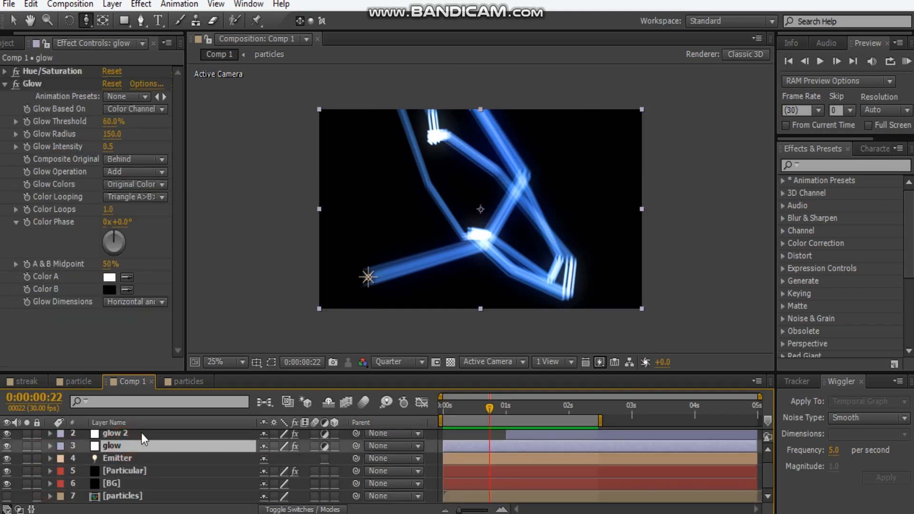
left_click(114, 433)
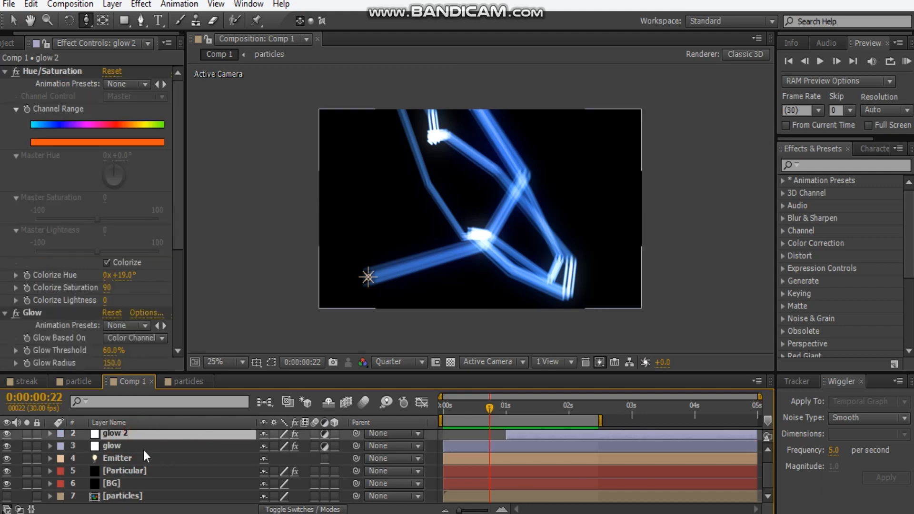
left_click(125, 470)
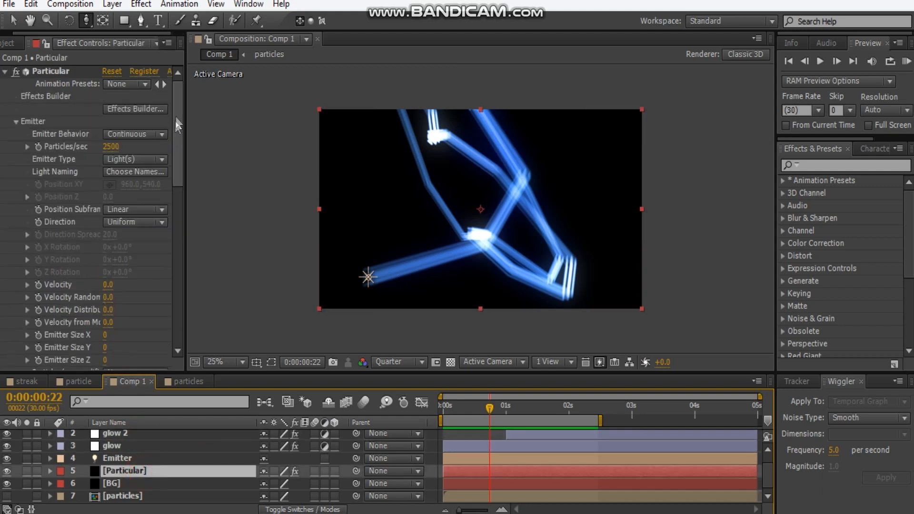
scroll("down", 3)
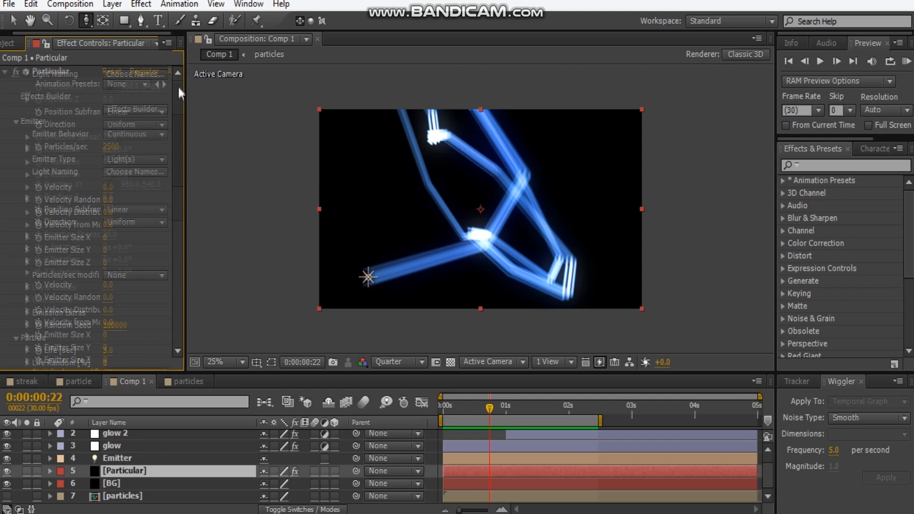